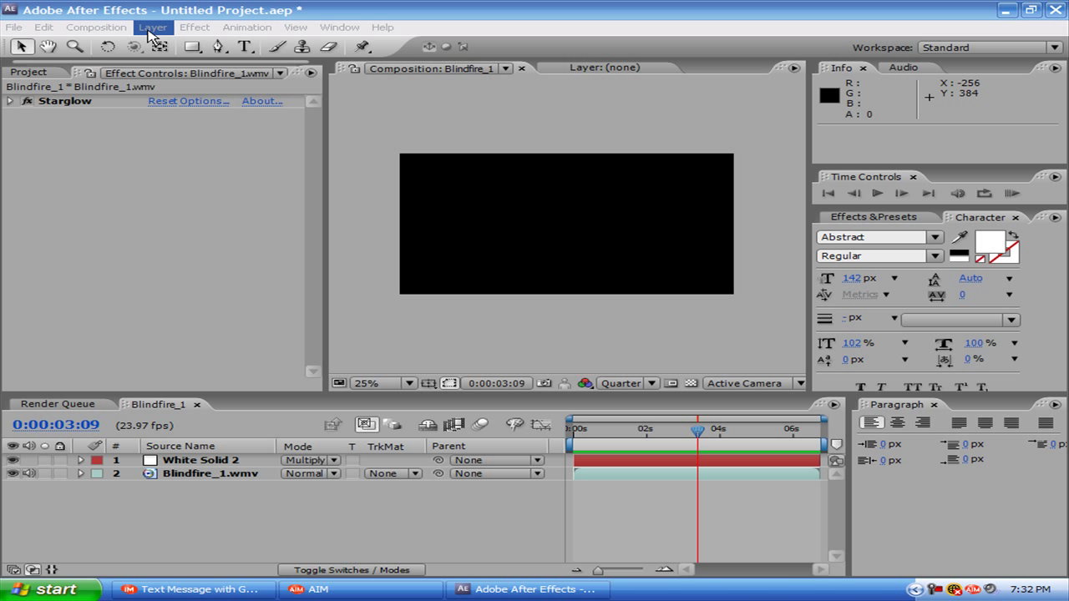
{"action": "mouse_move", "coordinate": [194, 27]}
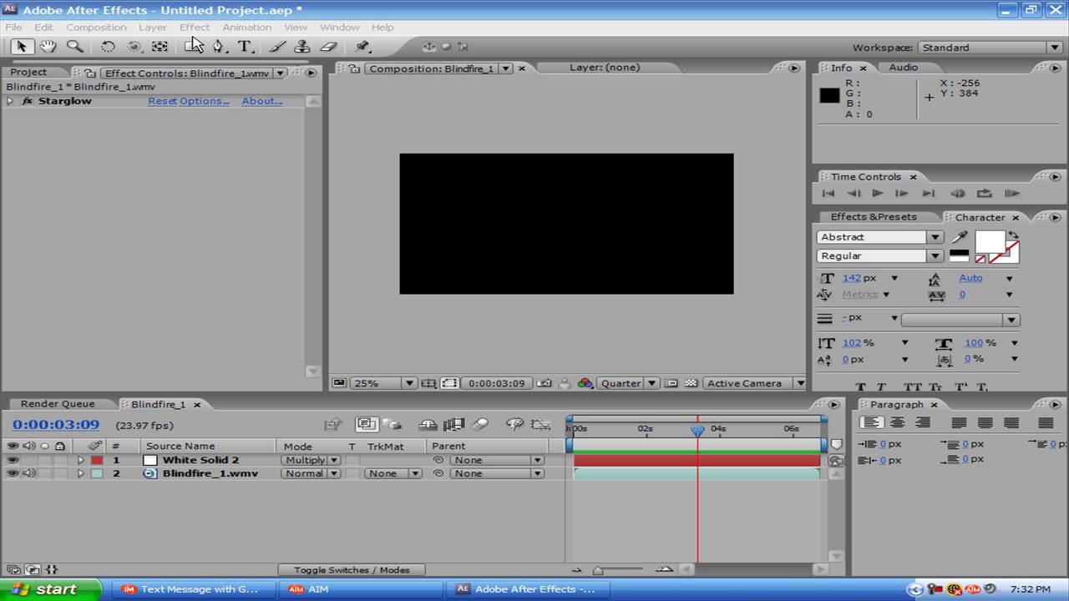
{"action": "mouse_move", "coordinate": [194, 27]}
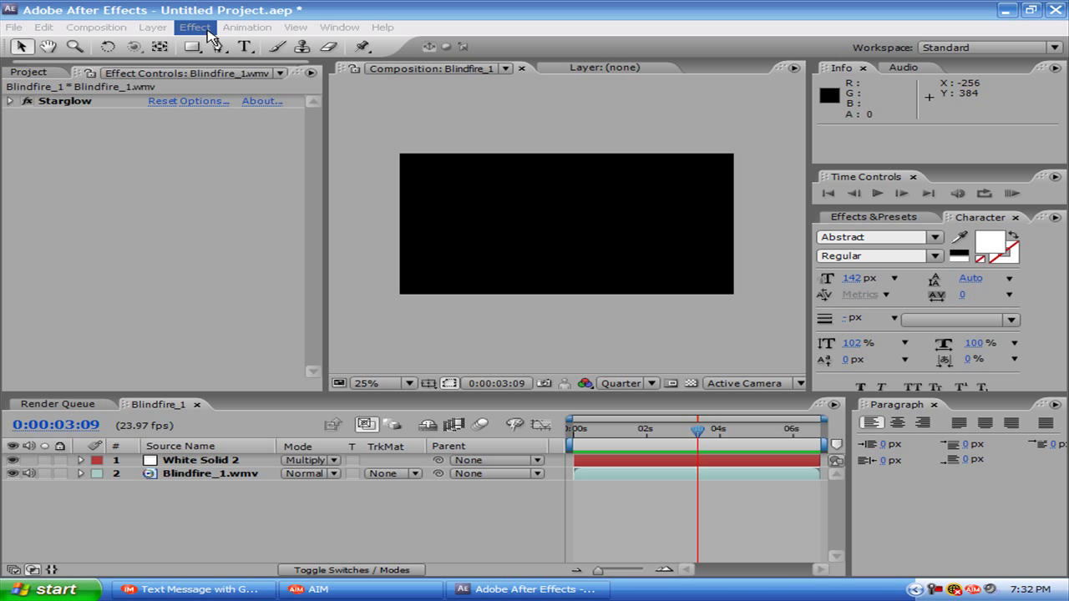
{"action": "mouse_move", "coordinate": [693, 433]}
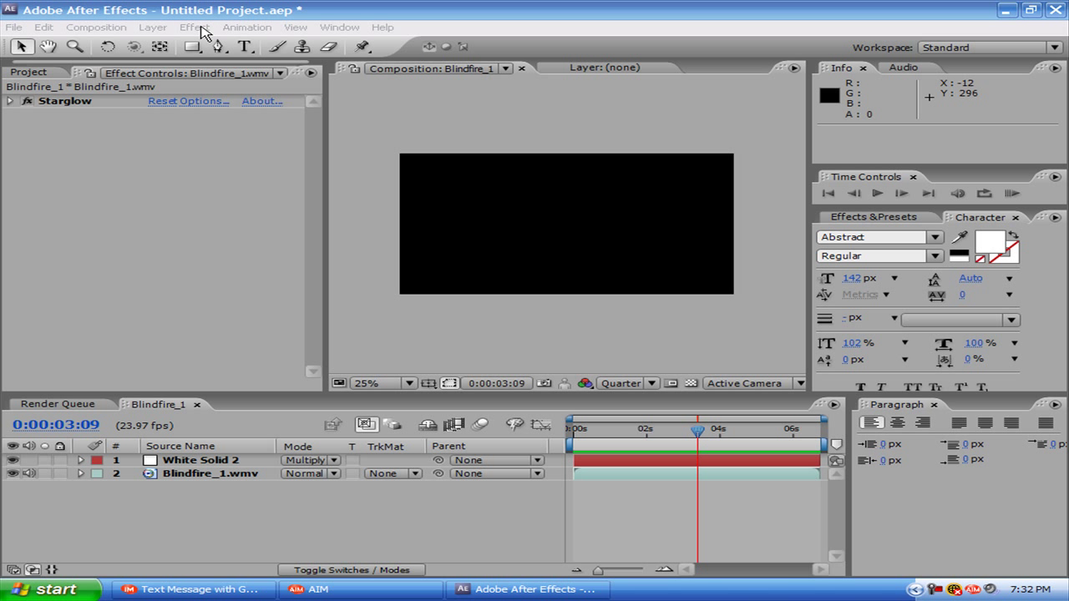
- Switch between the Project panel footage list and the Starglow effect settings
{"action": "left_click", "coordinate": [194, 26]}
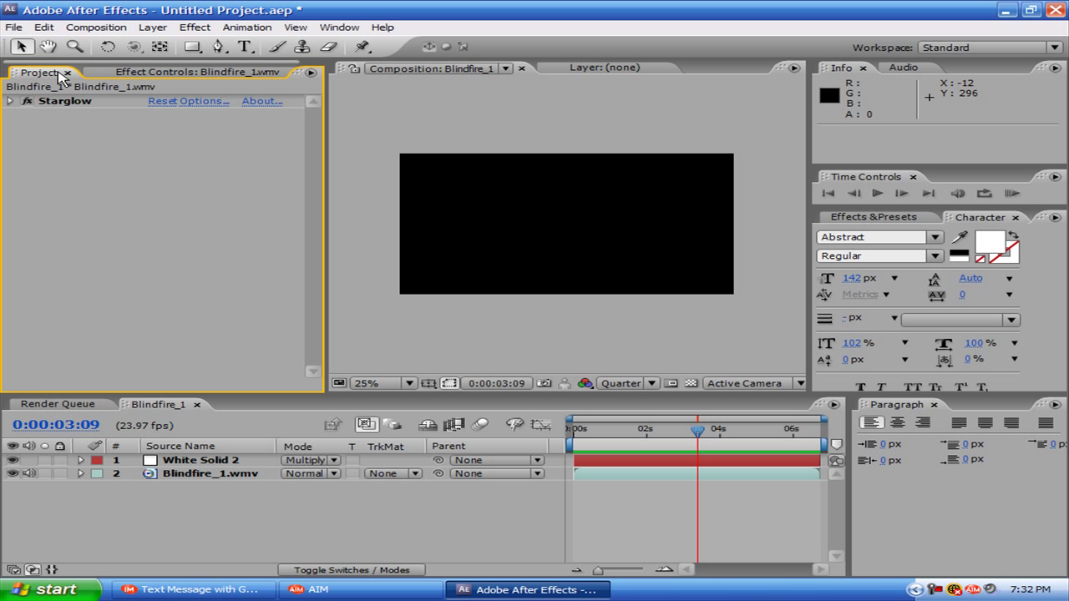
{"action": "left_click", "coordinate": [37, 74]}
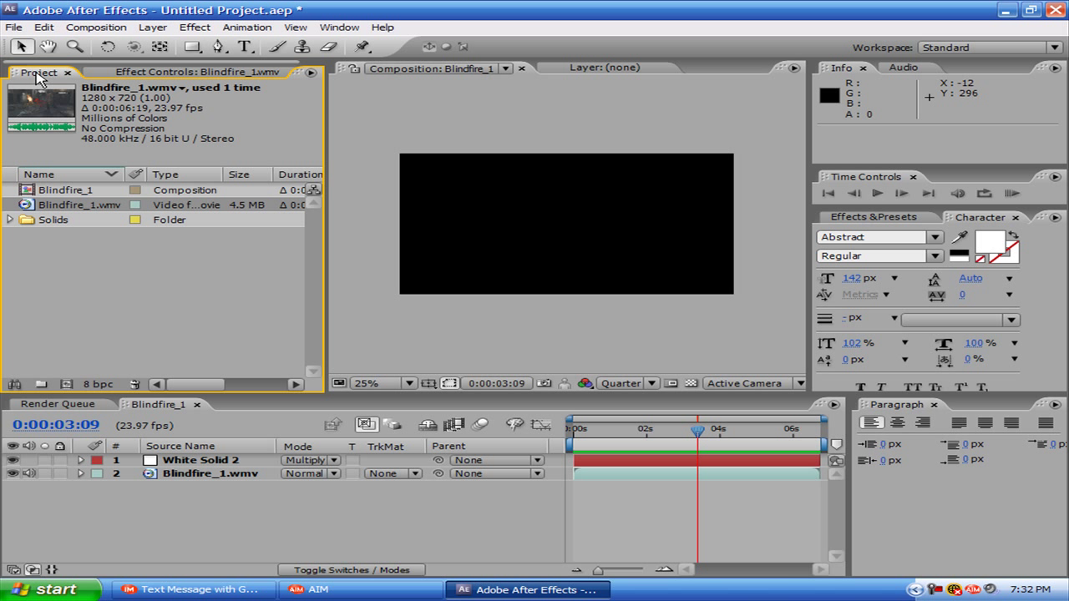
{"action": "left_click", "coordinate": [150, 72]}
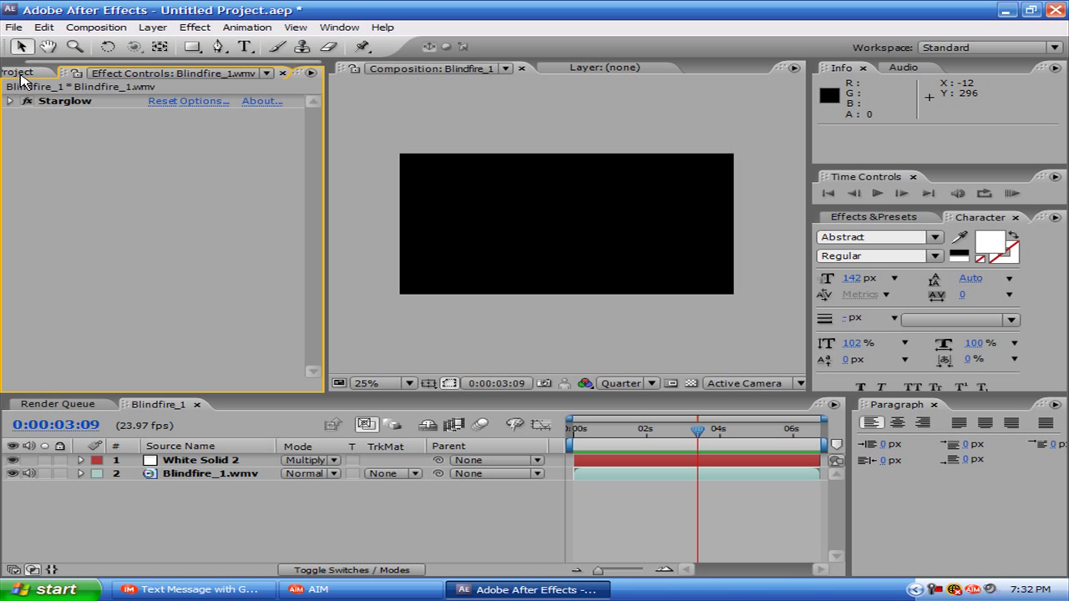
{"action": "left_click", "coordinate": [37, 73]}
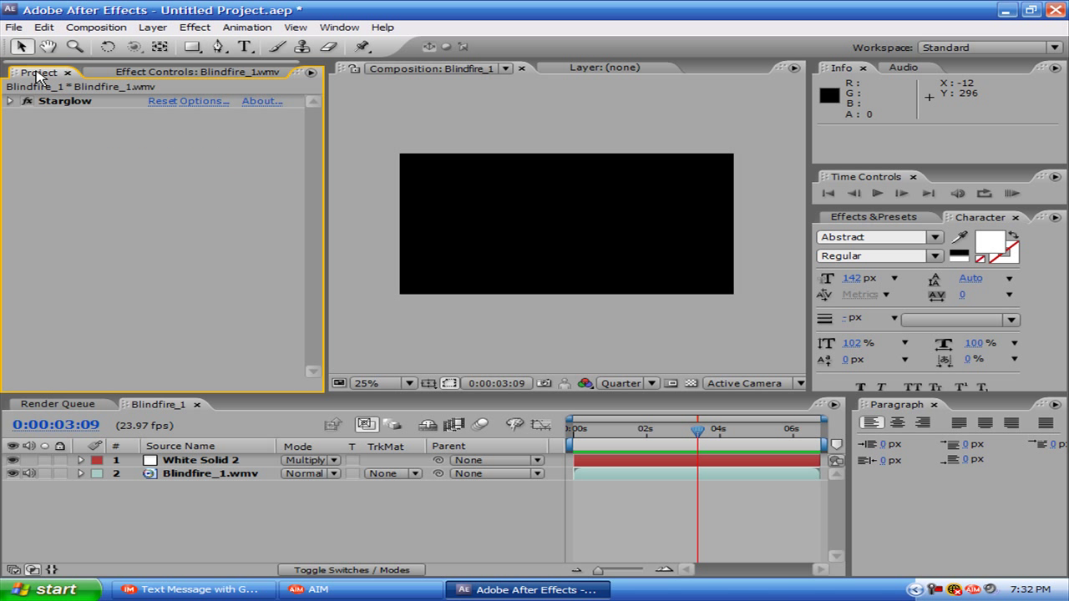
{"action": "left_click", "coordinate": [37, 73]}
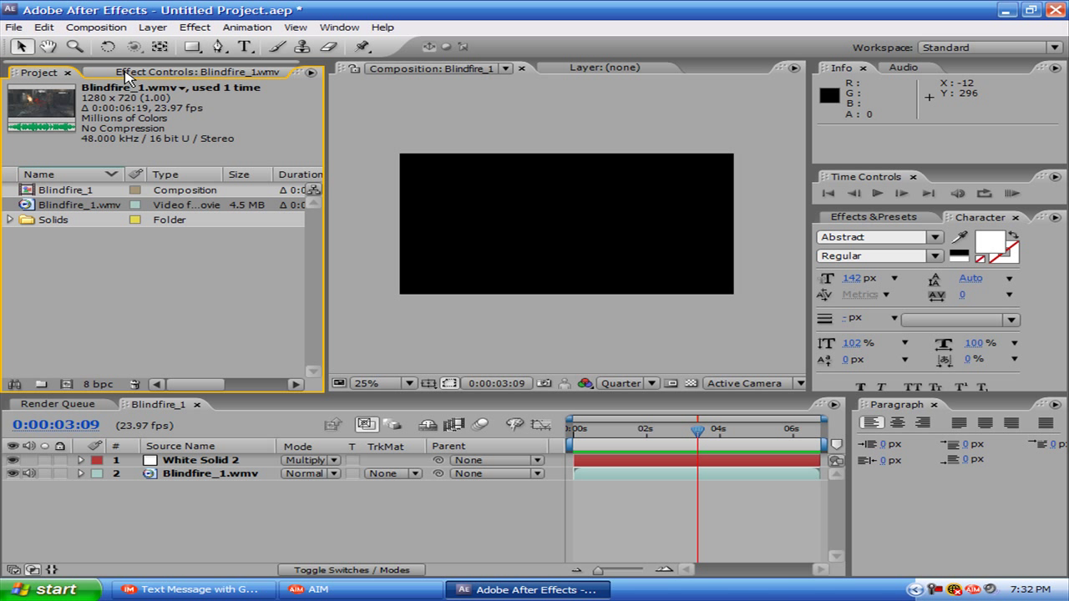
{"action": "left_click", "coordinate": [200, 72]}
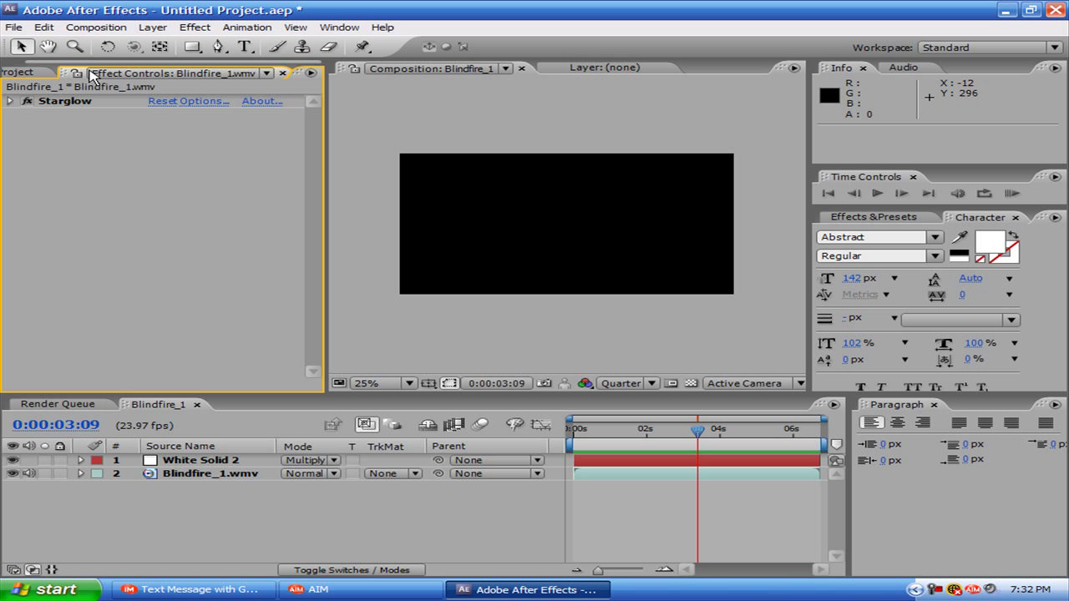
{"action": "left_click", "coordinate": [40, 72]}
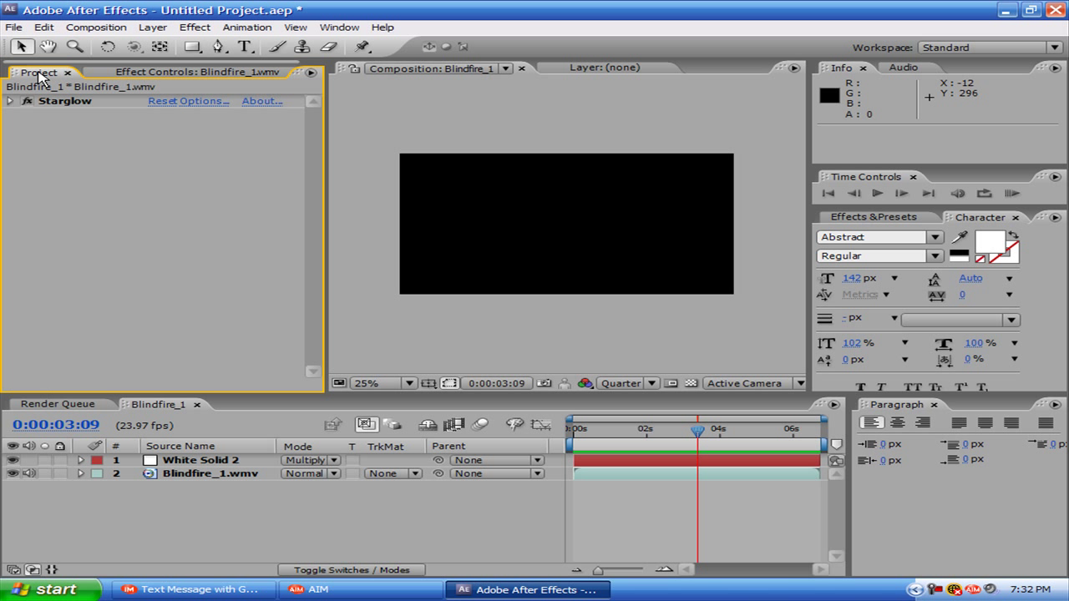
{"action": "left_click", "coordinate": [37, 73]}
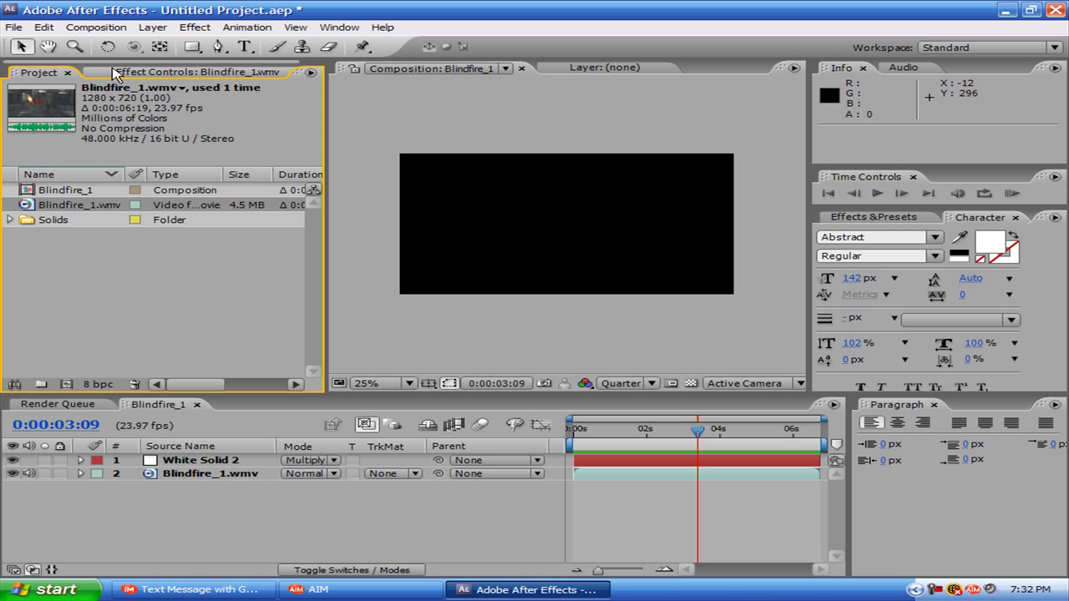
{"action": "mouse_move", "coordinate": [130, 70]}
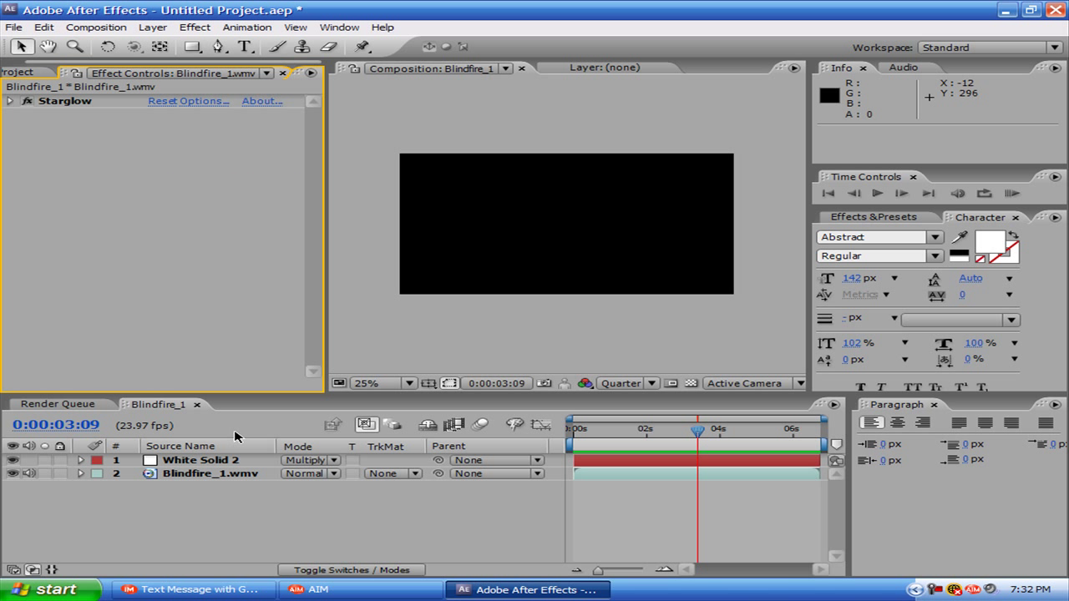
{"action": "mouse_move", "coordinate": [700, 438]}
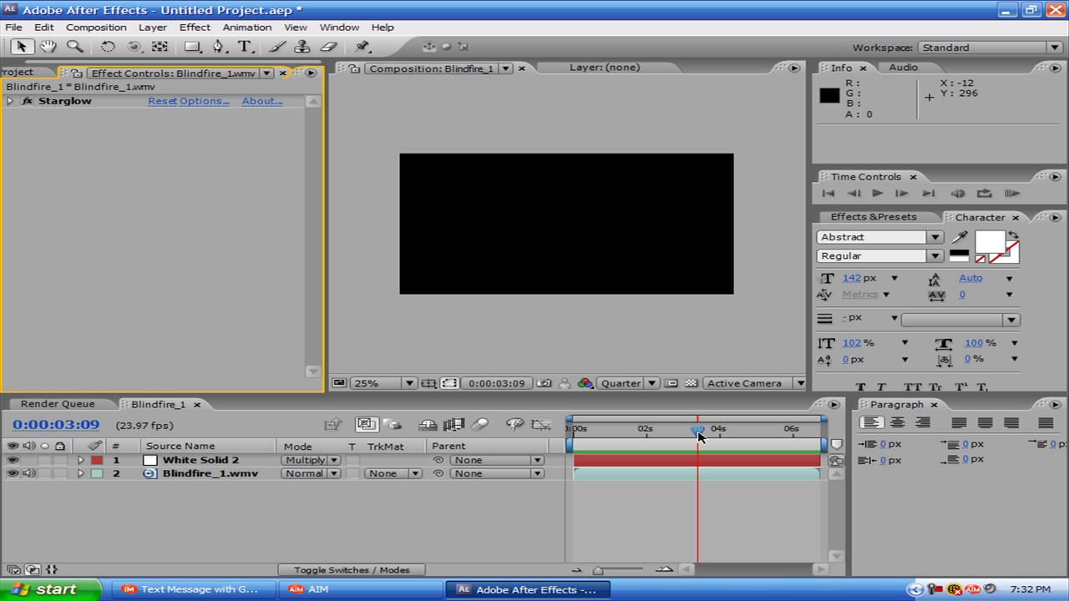
- Create Comp 1, place Blindfire_1.wmv into it, and close the old Blindfire_1 timeline
{"action": "left_click", "coordinate": [96, 27]}
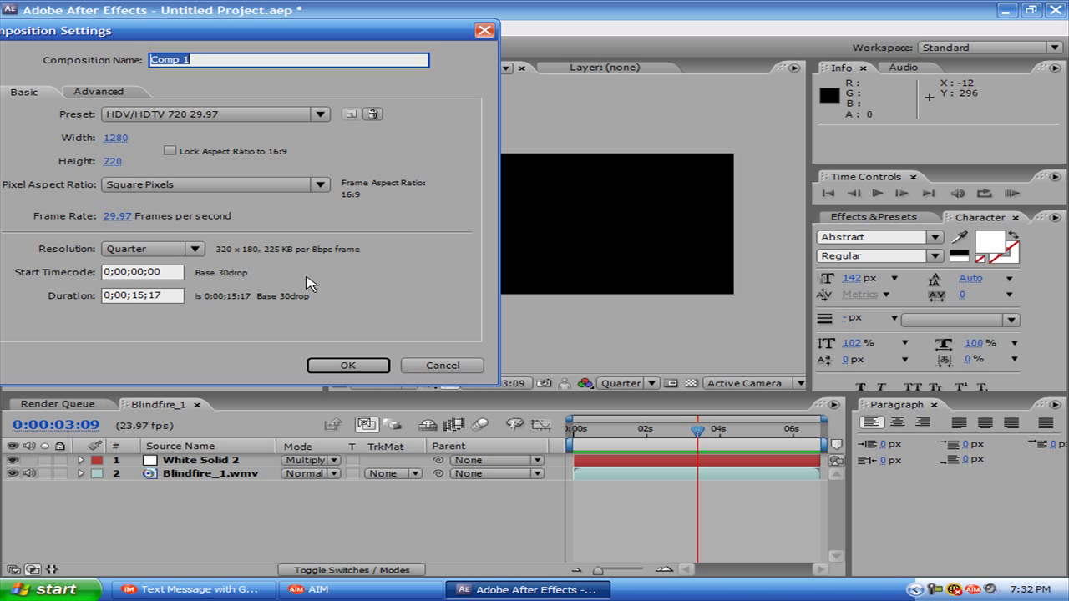
{"action": "left_click", "coordinate": [347, 364]}
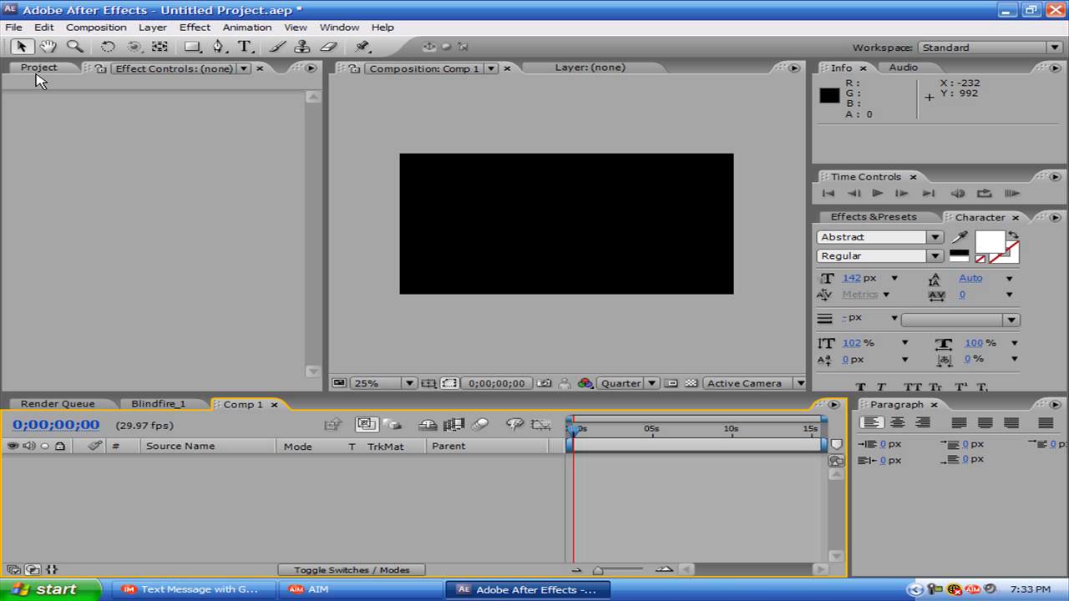
{"action": "left_click", "coordinate": [38, 67]}
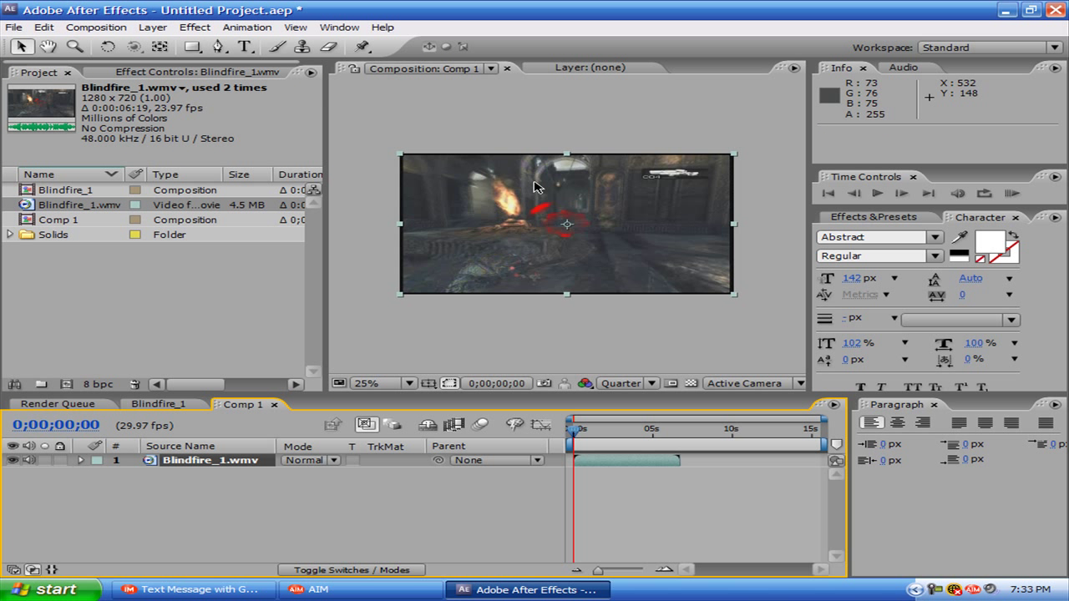
{"action": "left_click", "coordinate": [408, 383]}
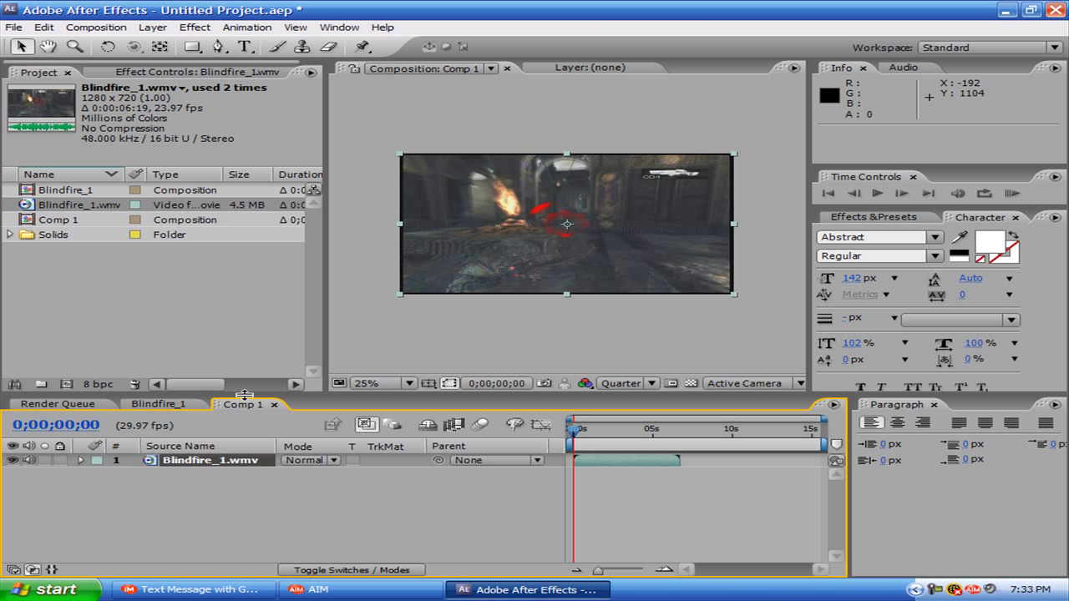
{"action": "left_click", "coordinate": [197, 404]}
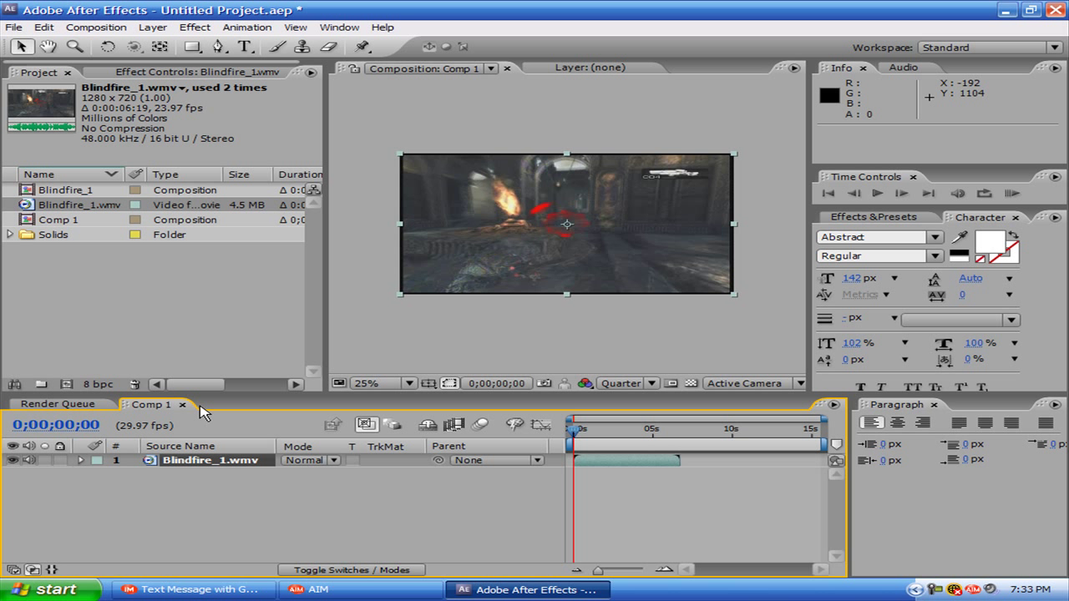
{"action": "mouse_move", "coordinate": [154, 26]}
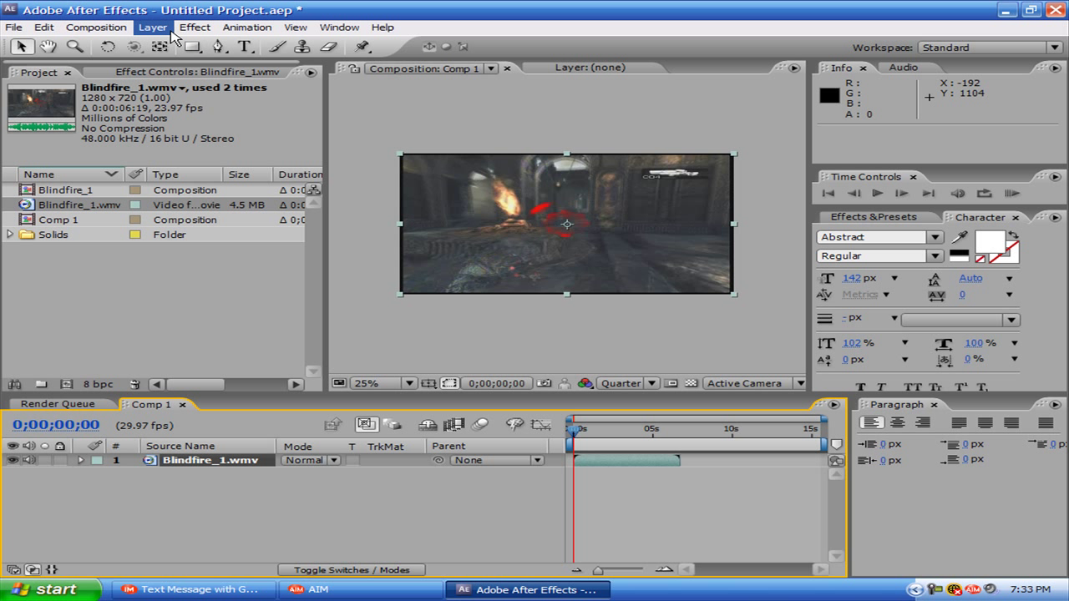
- Add a full-frame white 1280x720 solid, White Solid 3, above the clip
{"action": "left_click", "coordinate": [153, 27]}
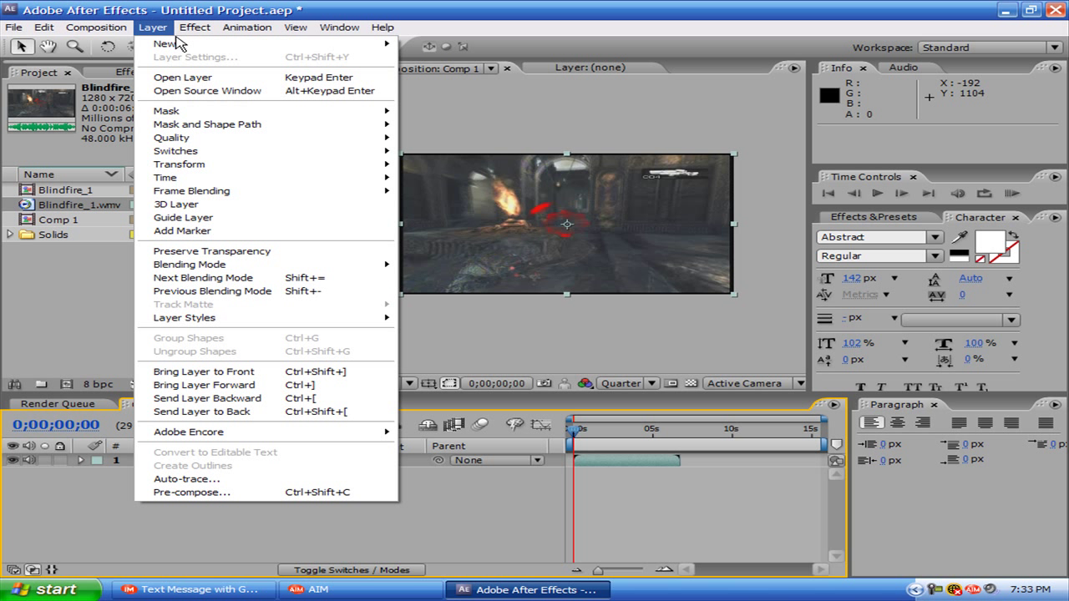
{"action": "mouse_move", "coordinate": [164, 44]}
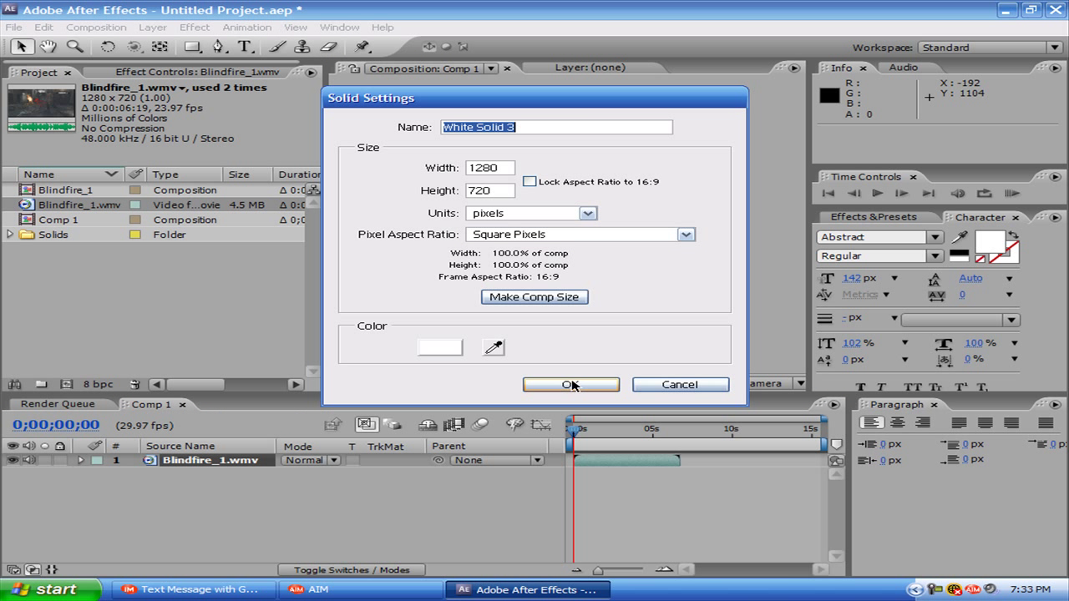
{"action": "left_click", "coordinate": [571, 384]}
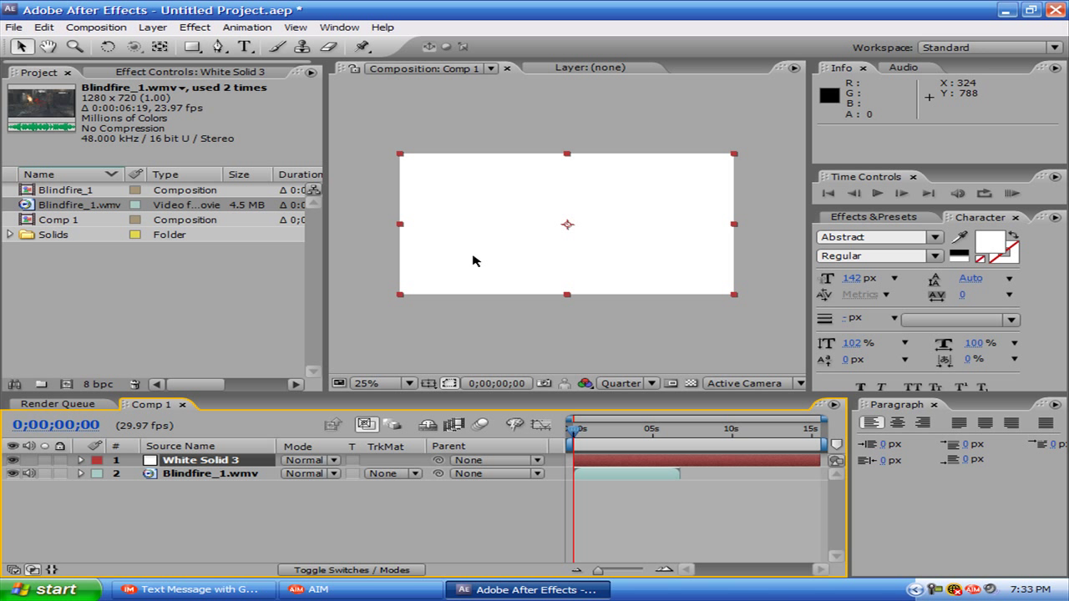
{"action": "mouse_move", "coordinate": [154, 26]}
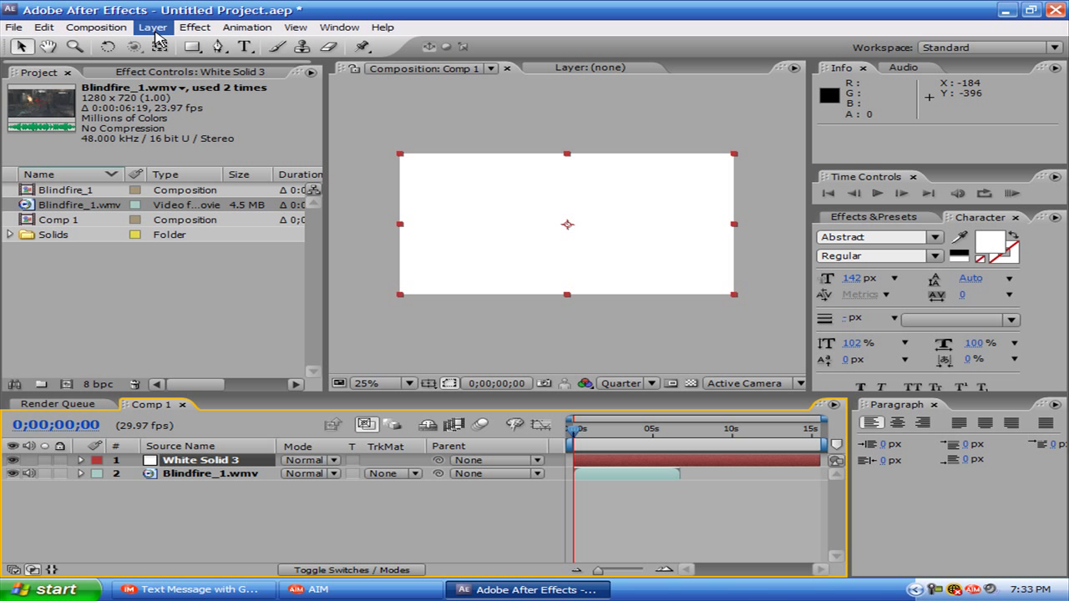
- Apply Fractal Noise with the Fog Lights preset to White Solid 3
{"action": "left_click", "coordinate": [194, 27]}
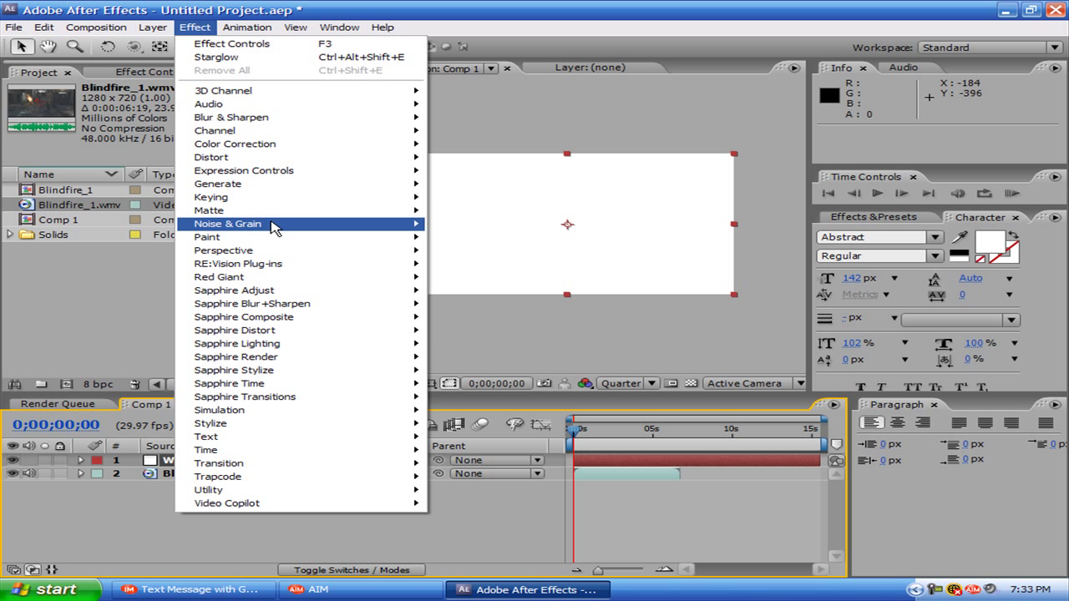
{"action": "mouse_move", "coordinate": [488, 251]}
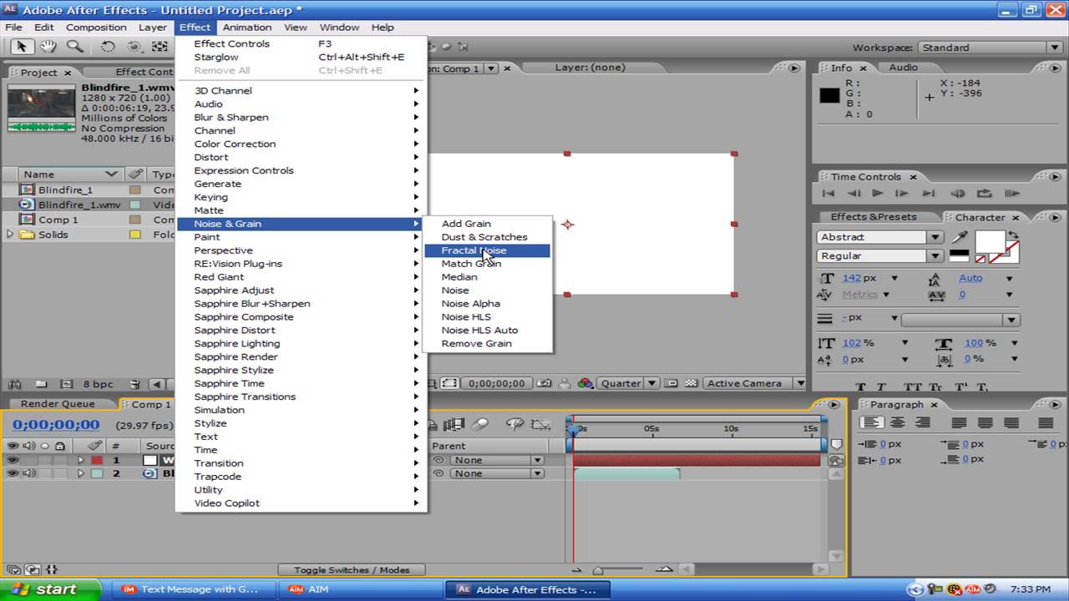
{"action": "left_click", "coordinate": [472, 251]}
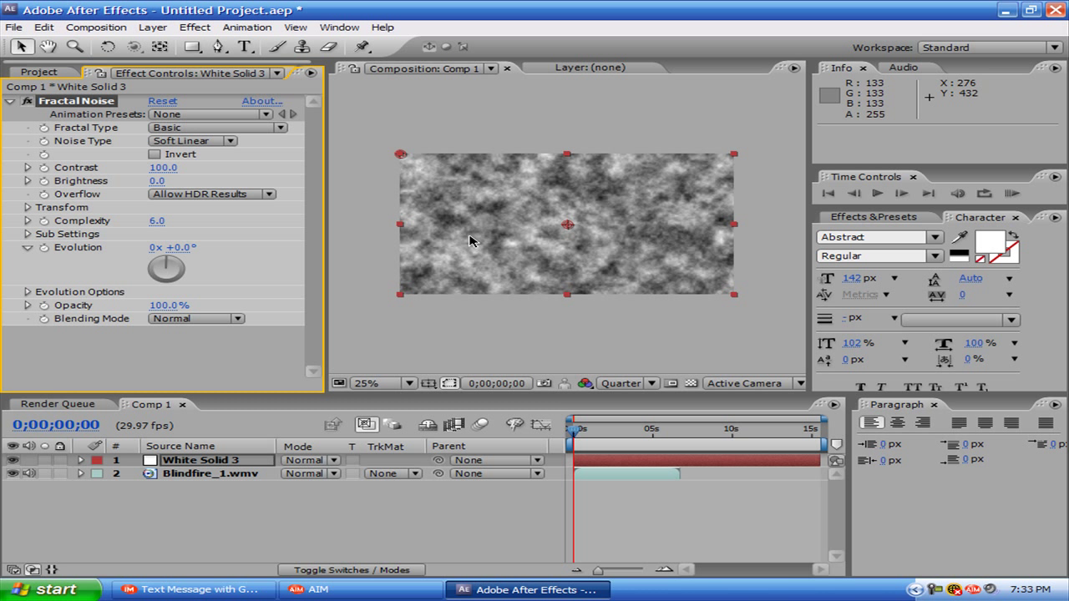
{"action": "mouse_move", "coordinate": [242, 120]}
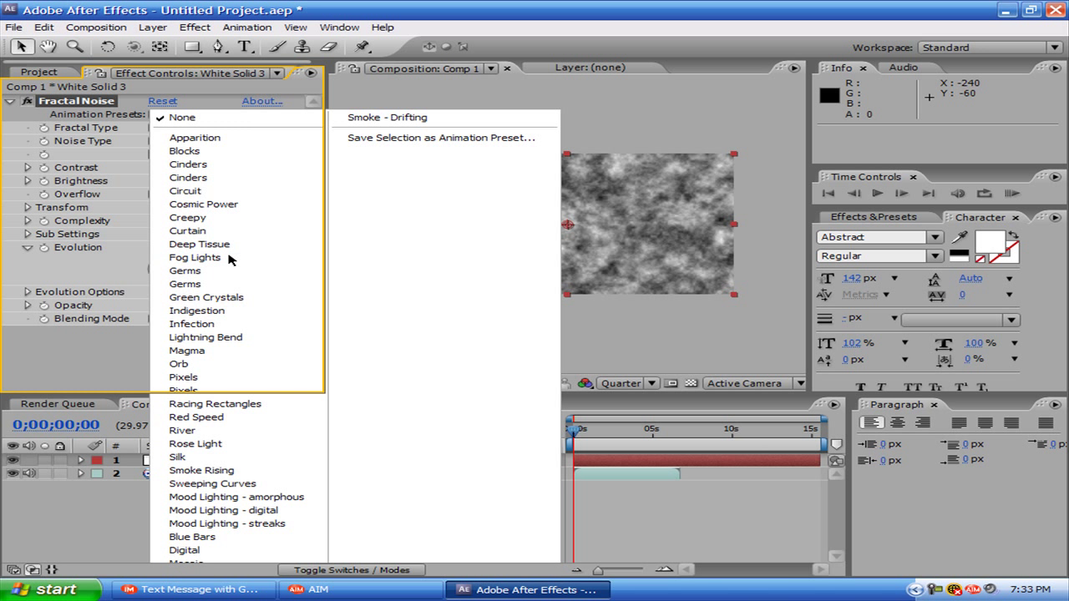
{"action": "left_click", "coordinate": [194, 257]}
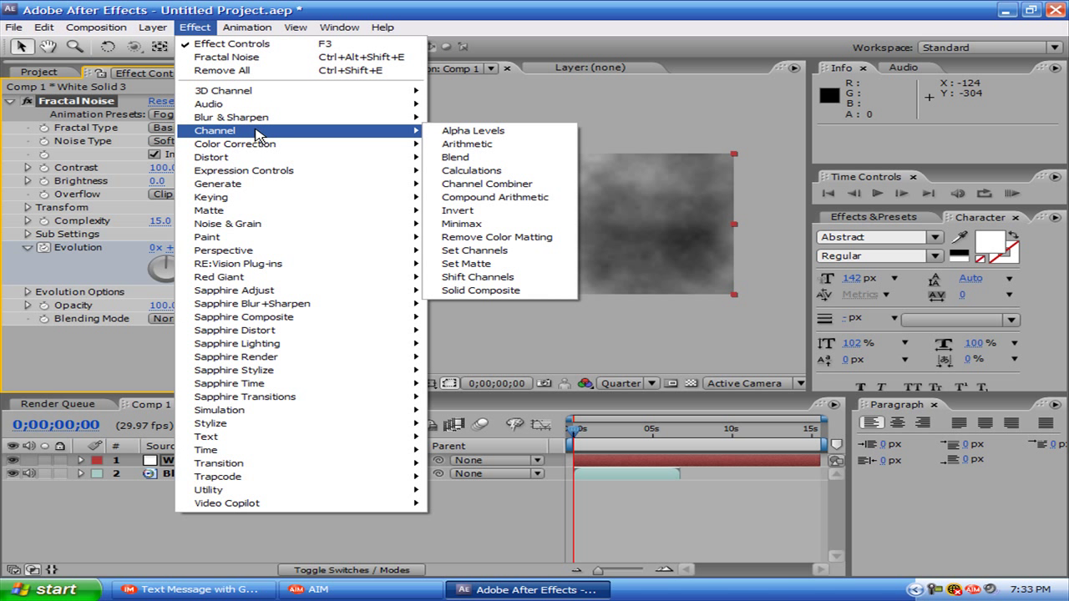
{"action": "mouse_move", "coordinate": [457, 210]}
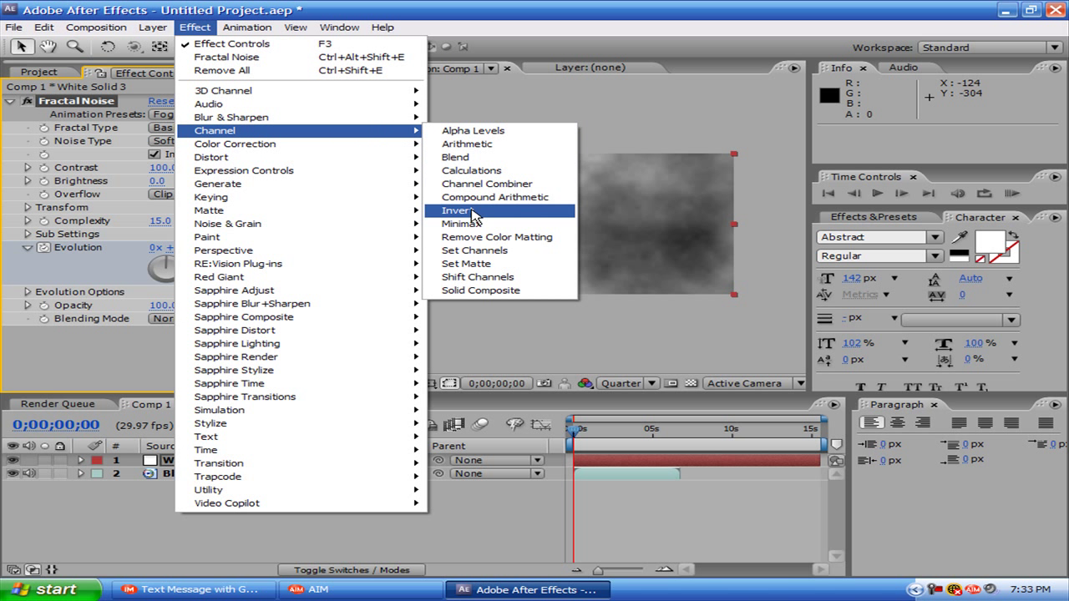
- Invert the Fractal Noise on the Multiply-mode solid so dark patches overlay the clip
{"action": "left_click", "coordinate": [457, 210]}
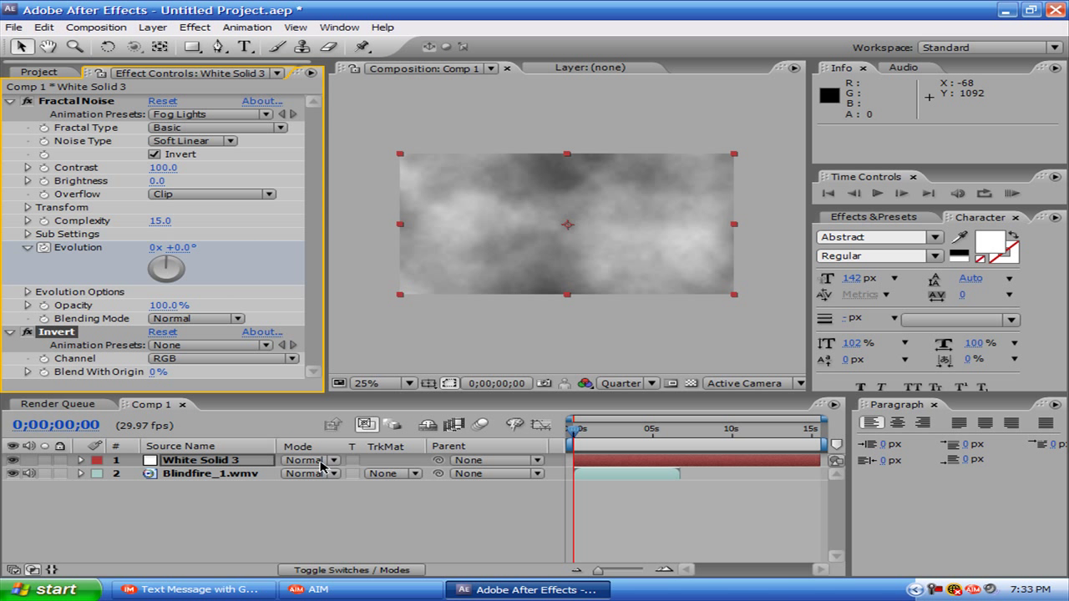
{"action": "left_click", "coordinate": [309, 461]}
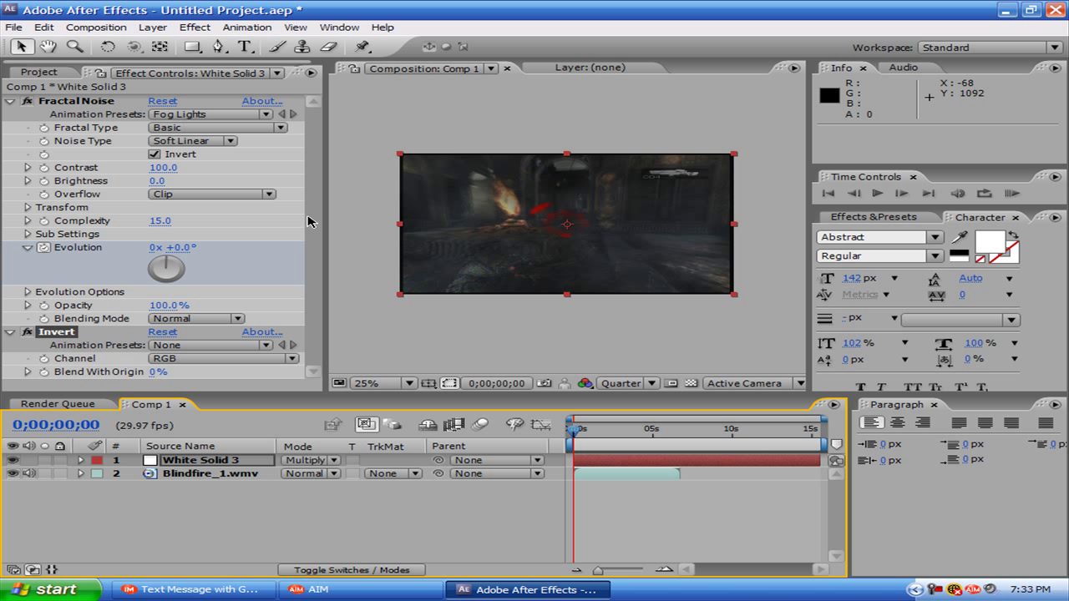
{"action": "mouse_move", "coordinate": [180, 192]}
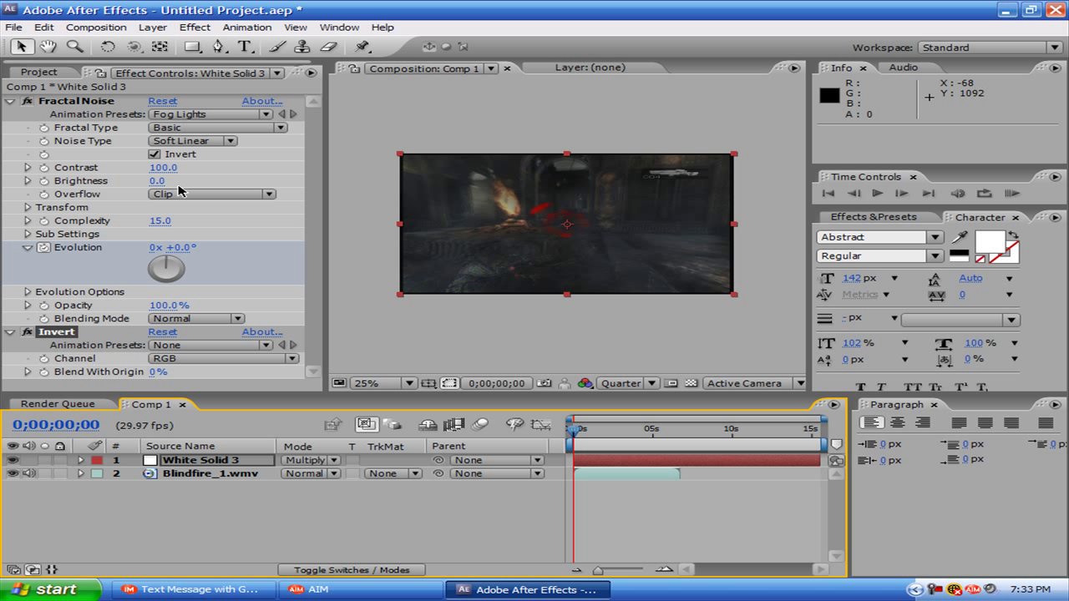
{"action": "mouse_move", "coordinate": [158, 192]}
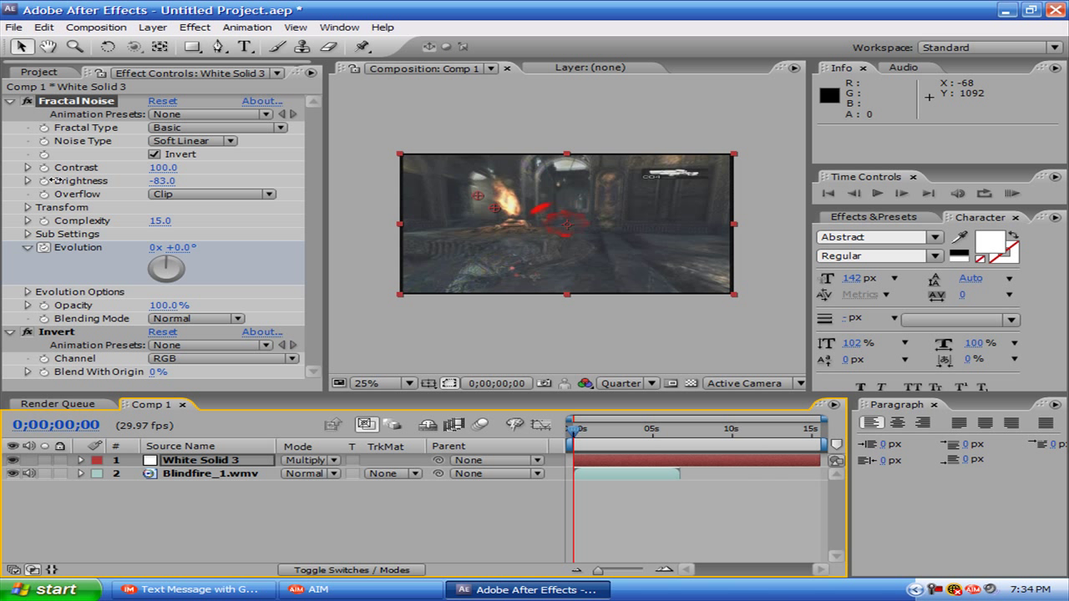
- Keyframe Brightness from -82.0 at 0;00 to 94.0 around 3;14, blacking out the frame
{"action": "left_click_drag", "start_coordinate": [163, 180], "coordinate": [109, 180]}
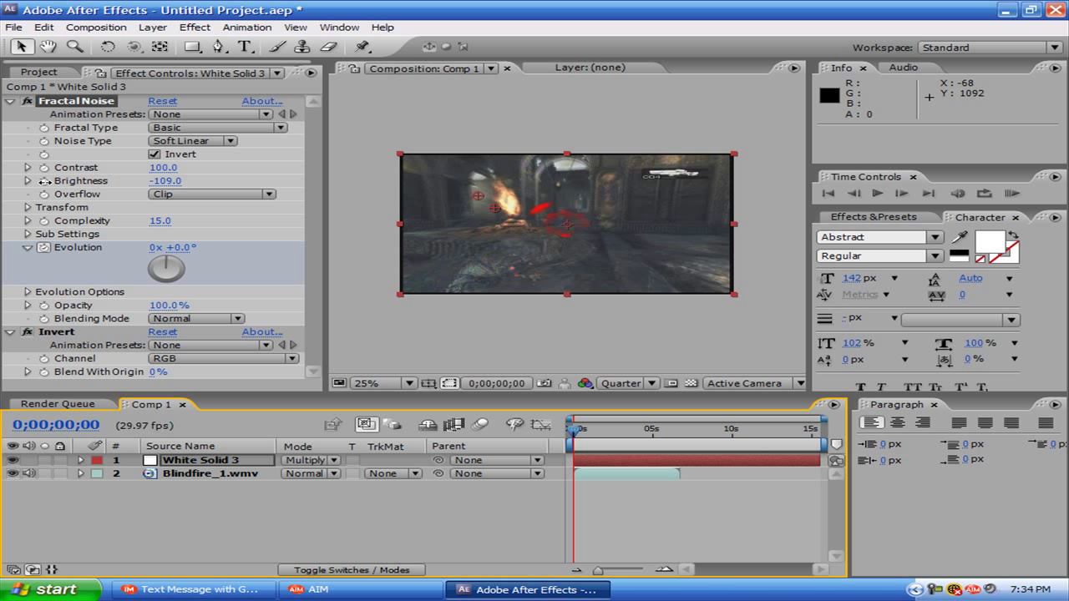
{"action": "left_click_drag", "start_coordinate": [165, 181], "coordinate": [187, 180]}
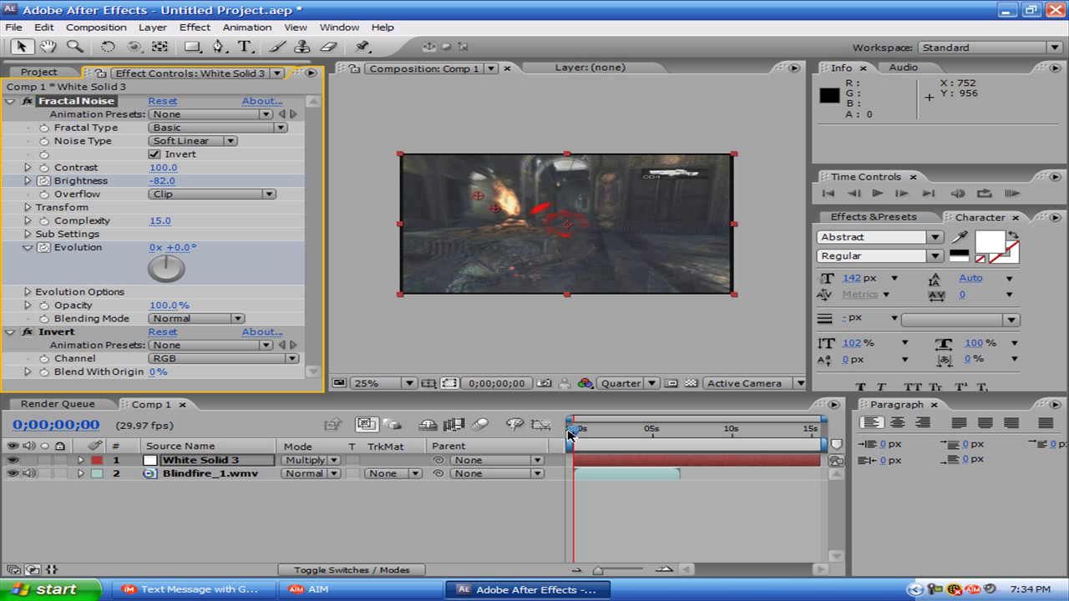
{"action": "left_click_drag", "start_coordinate": [573, 427], "coordinate": [582, 428]}
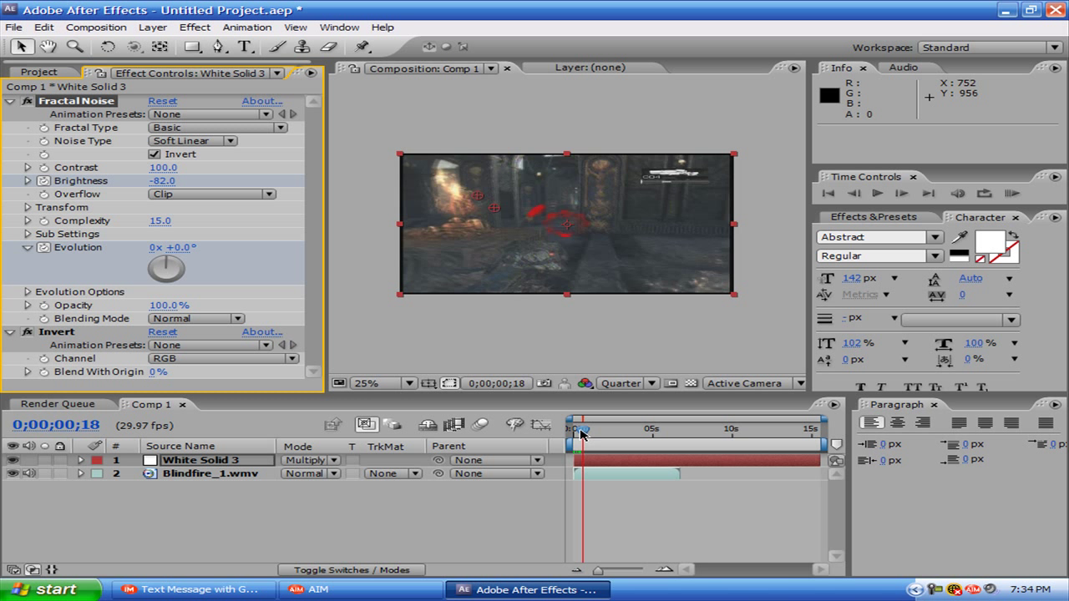
{"action": "left_click_drag", "start_coordinate": [581, 427], "coordinate": [604, 428]}
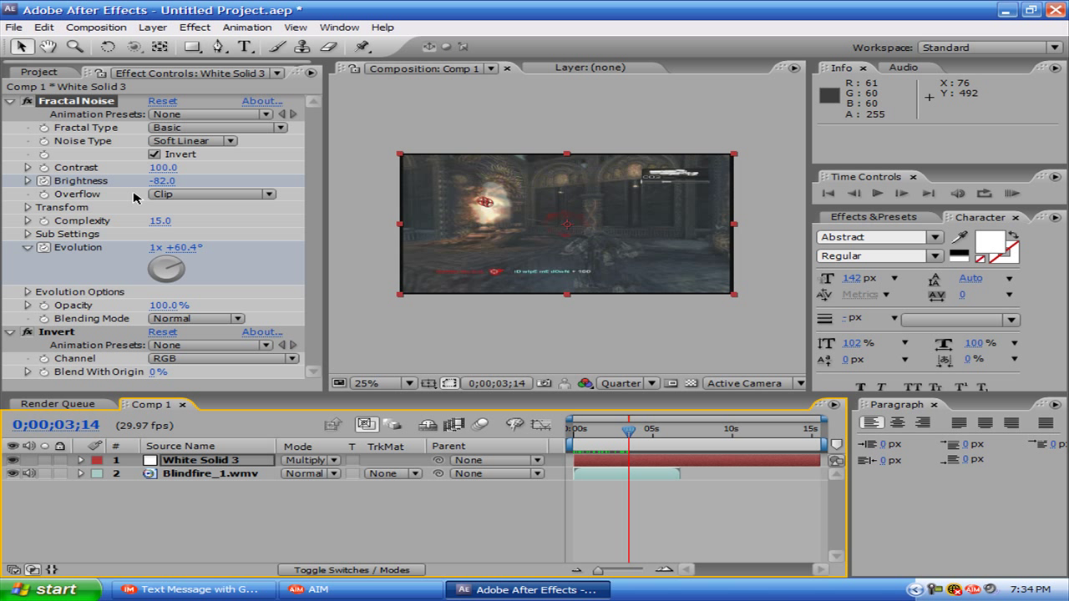
{"action": "mouse_move", "coordinate": [154, 165]}
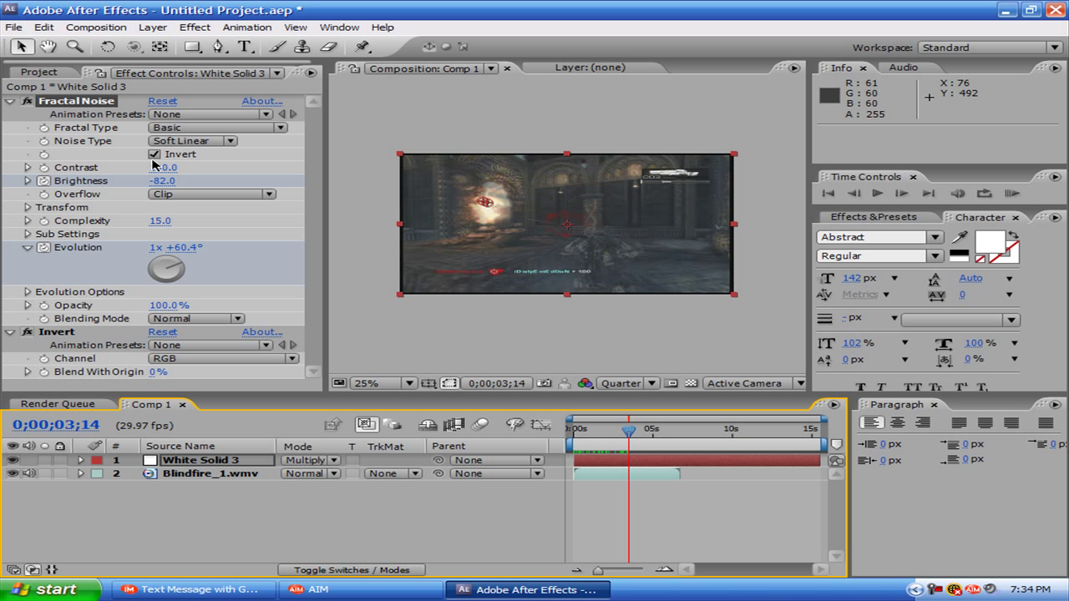
{"action": "left_click_drag", "start_coordinate": [164, 180], "coordinate": [201, 180]}
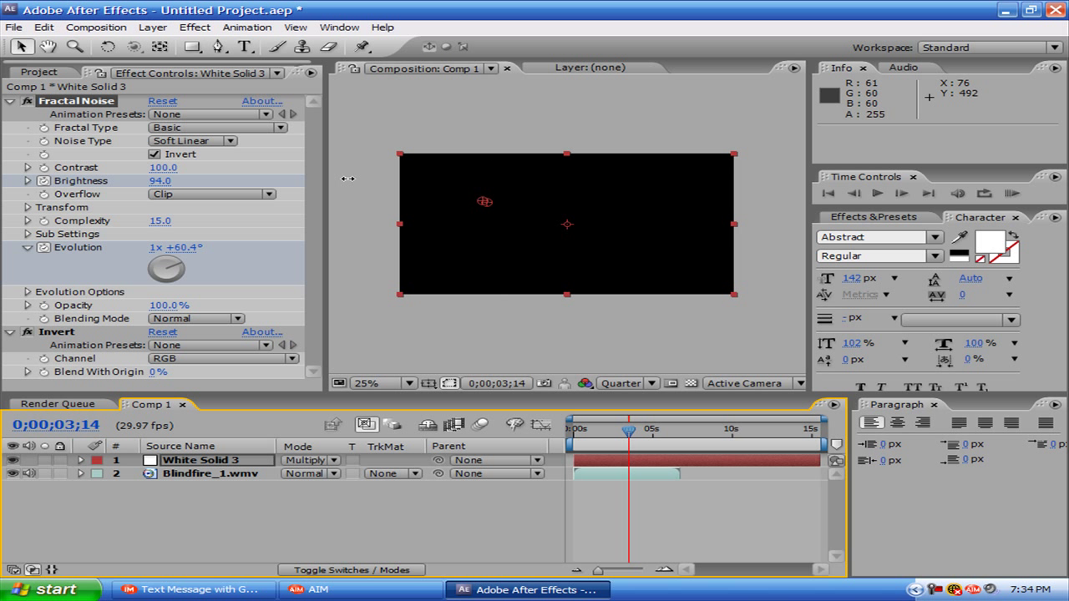
{"action": "mouse_move", "coordinate": [271, 465]}
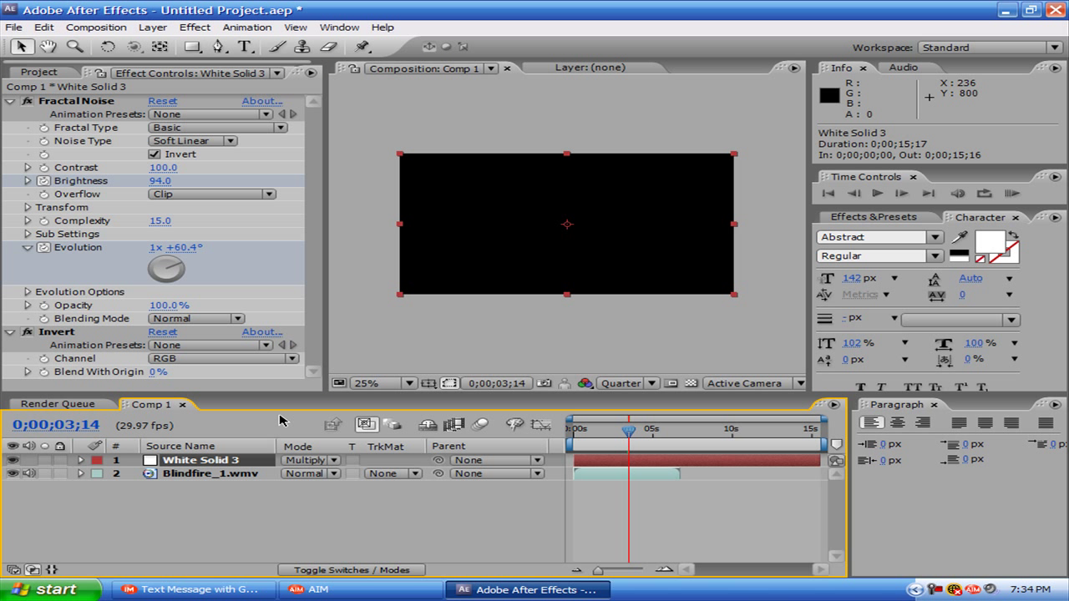
- Reveal the keyframed properties and set Evolution to 4x revolutions at the black point
{"action": "left_click", "coordinate": [81, 461]}
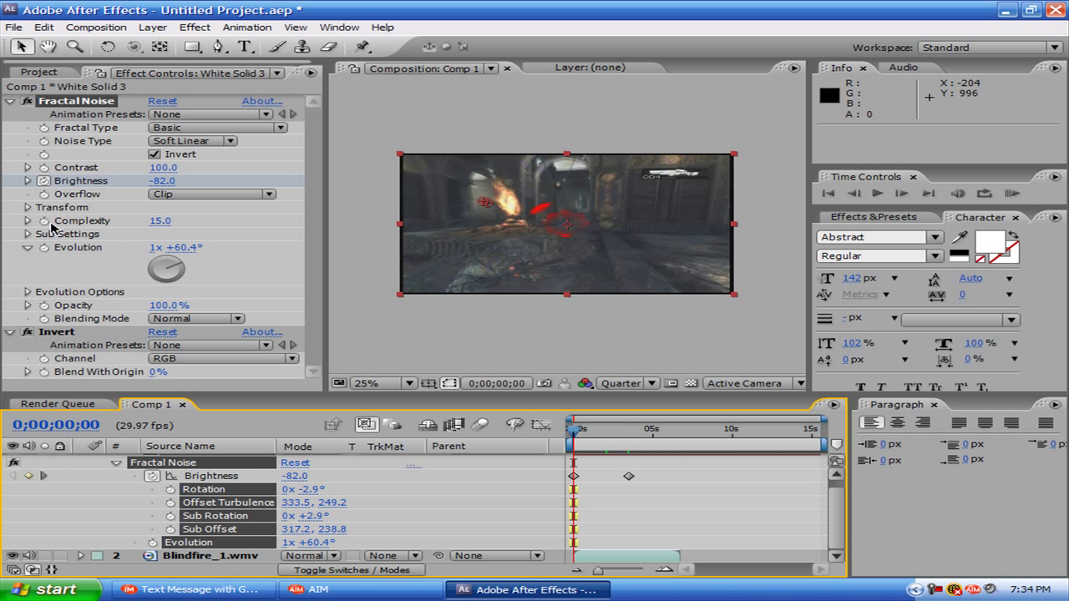
{"action": "left_click", "coordinate": [76, 247]}
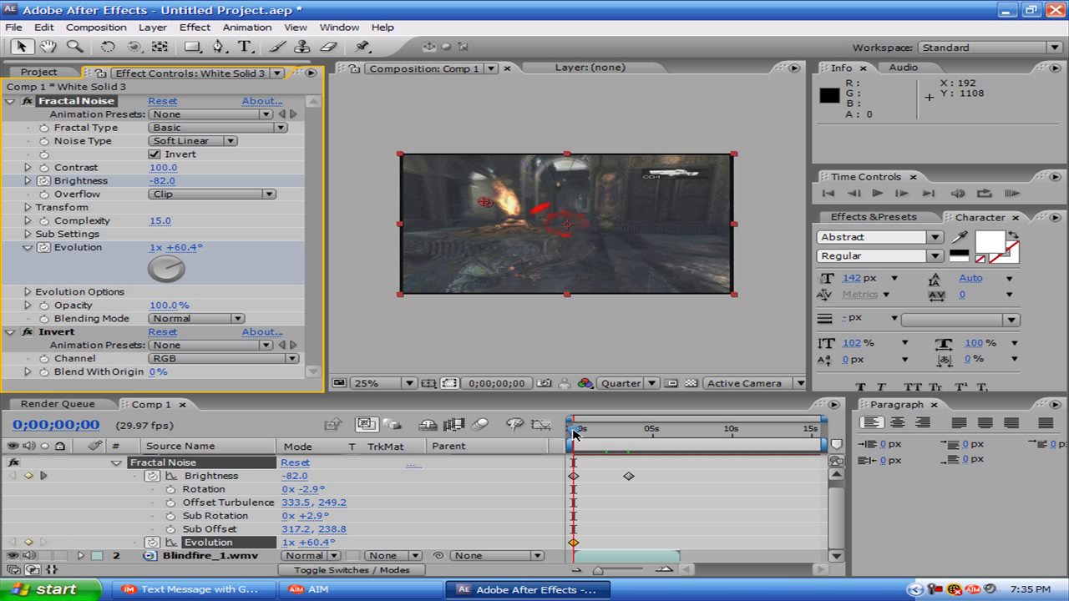
{"action": "left_click_drag", "start_coordinate": [574, 433], "coordinate": [594, 433]}
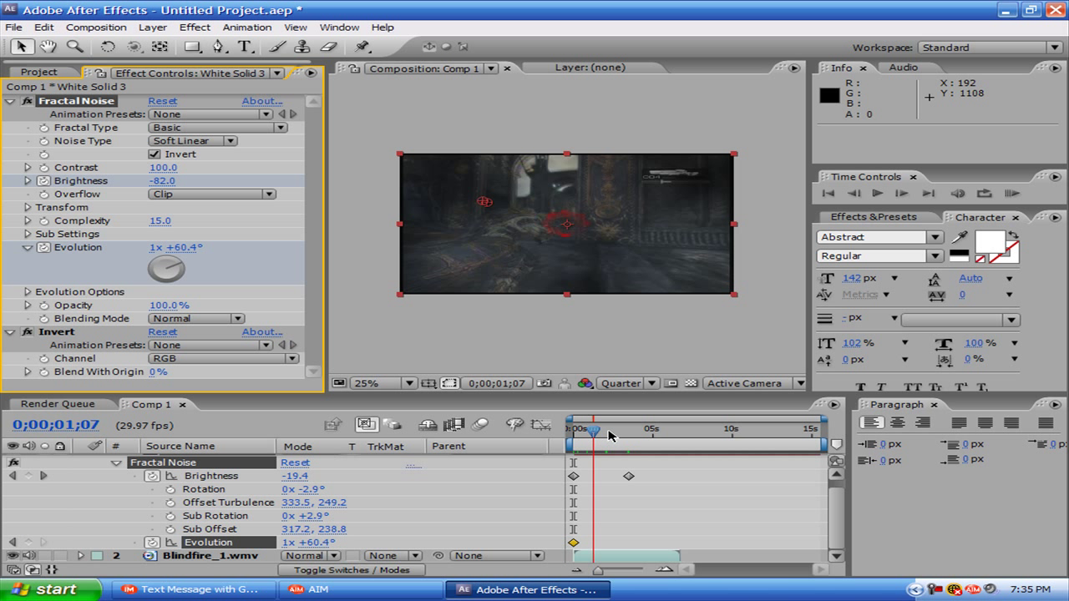
{"action": "left_click_drag", "start_coordinate": [594, 430], "coordinate": [626, 431]}
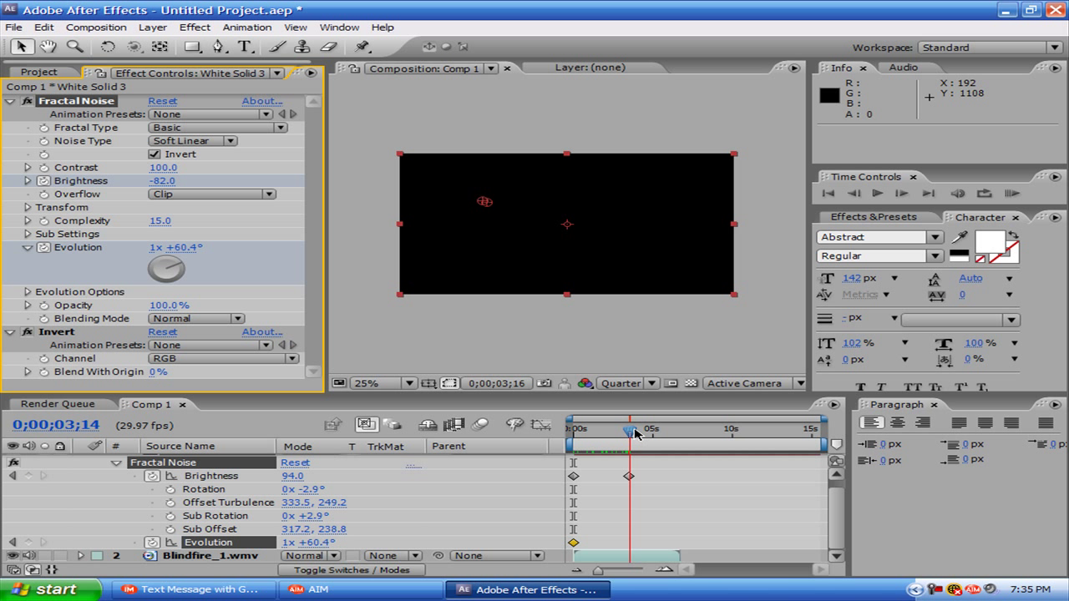
{"action": "left_click_drag", "start_coordinate": [633, 430], "coordinate": [626, 431]}
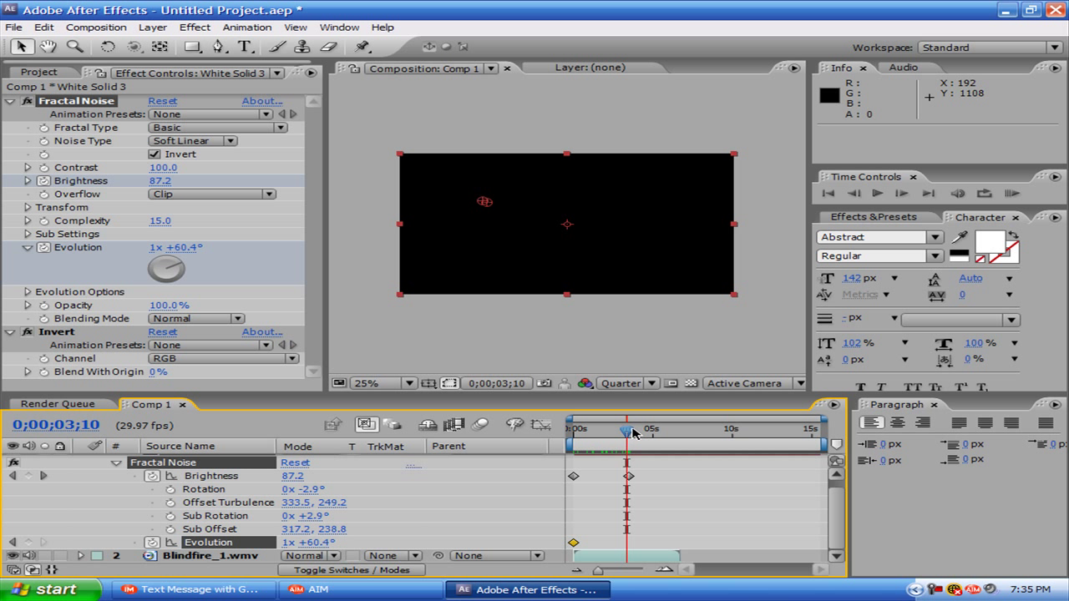
{"action": "left_click_drag", "start_coordinate": [624, 431], "coordinate": [628, 431]}
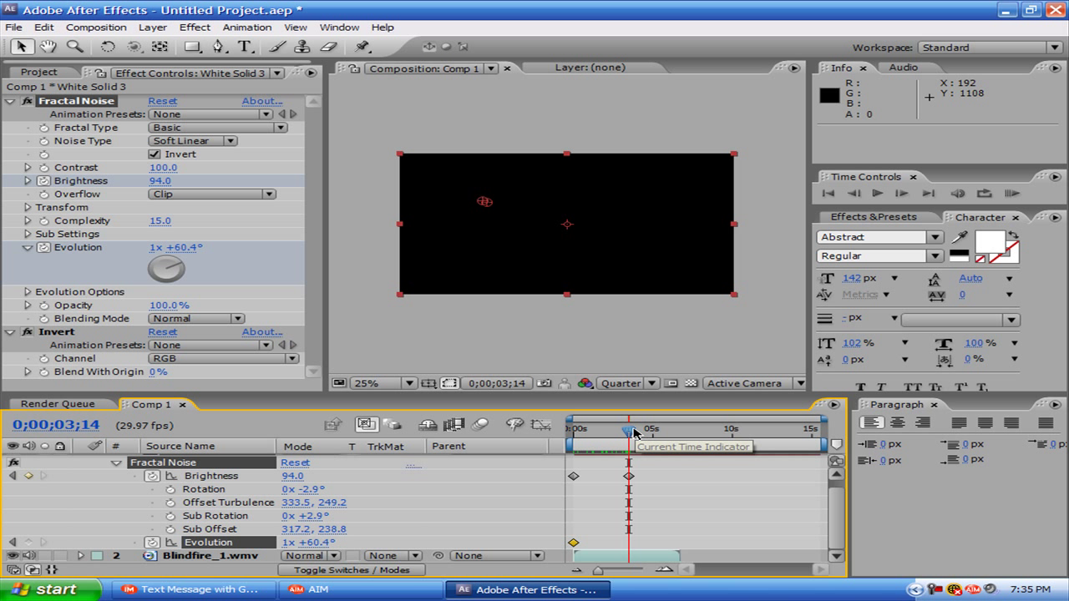
{"action": "mouse_move", "coordinate": [551, 475]}
{"action": "type", "text": "0"}
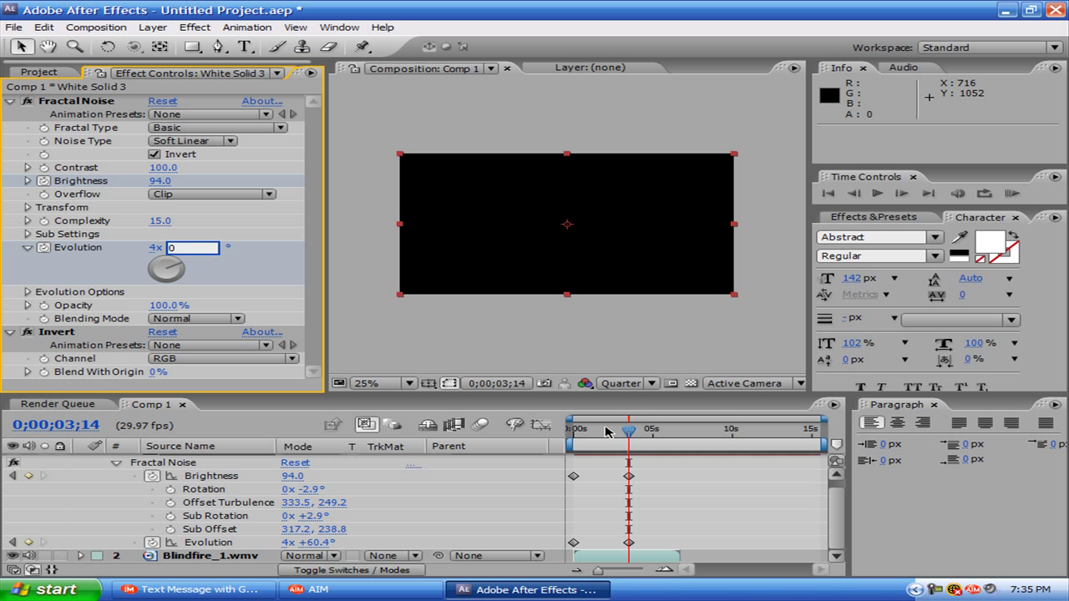
- Scrub the timeline to preview the churning noise burn over the first seconds
{"action": "left_click_drag", "start_coordinate": [628, 431], "coordinate": [584, 431]}
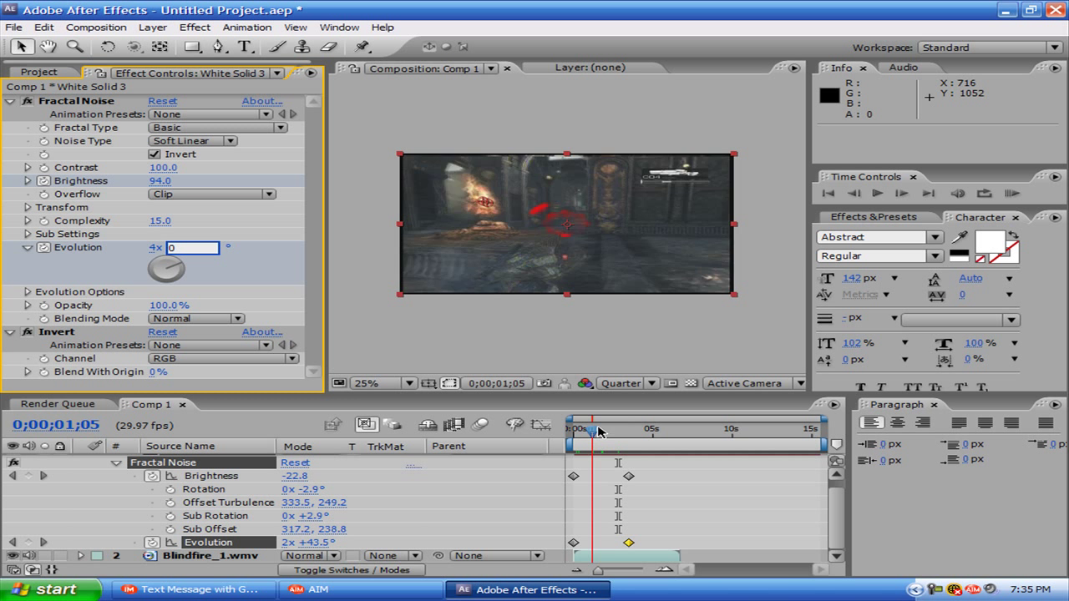
{"action": "left_click_drag", "start_coordinate": [593, 428], "coordinate": [598, 428]}
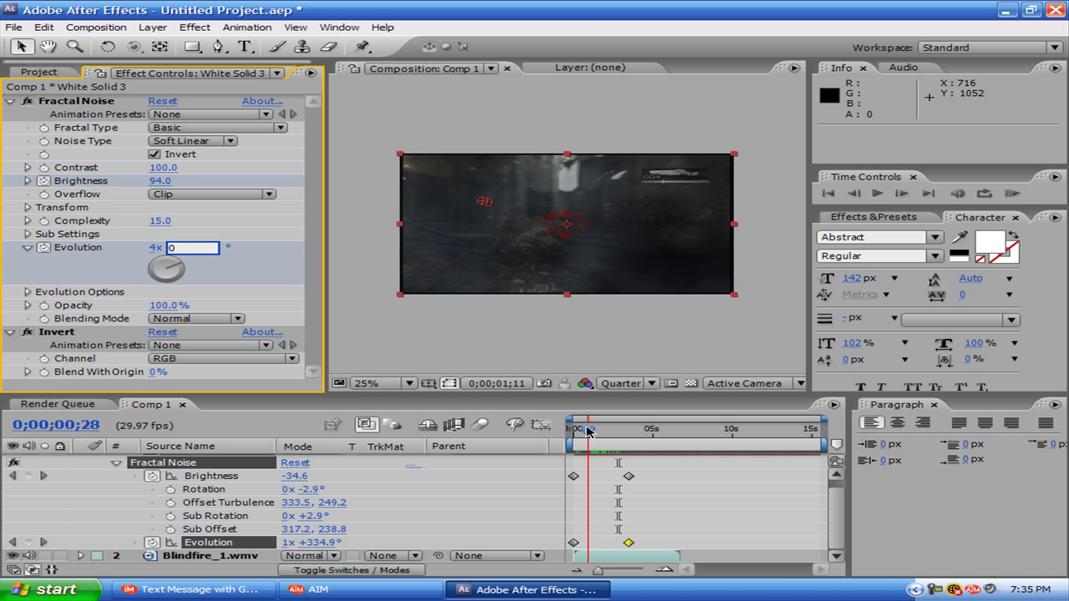
{"action": "left_click_drag", "start_coordinate": [588, 431], "coordinate": [610, 431]}
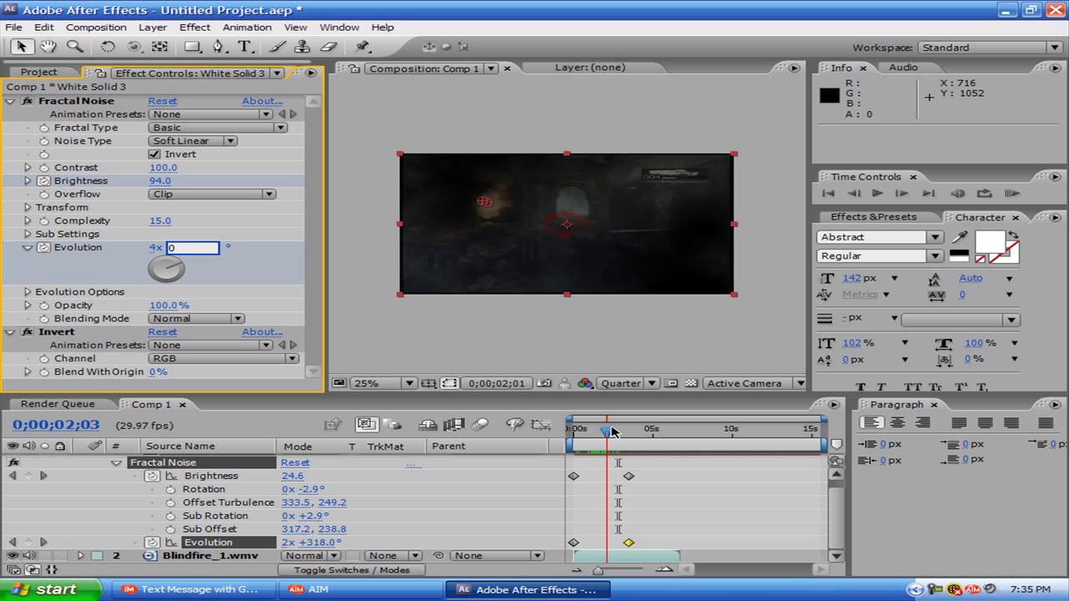
{"action": "left_click_drag", "start_coordinate": [612, 431], "coordinate": [585, 431]}
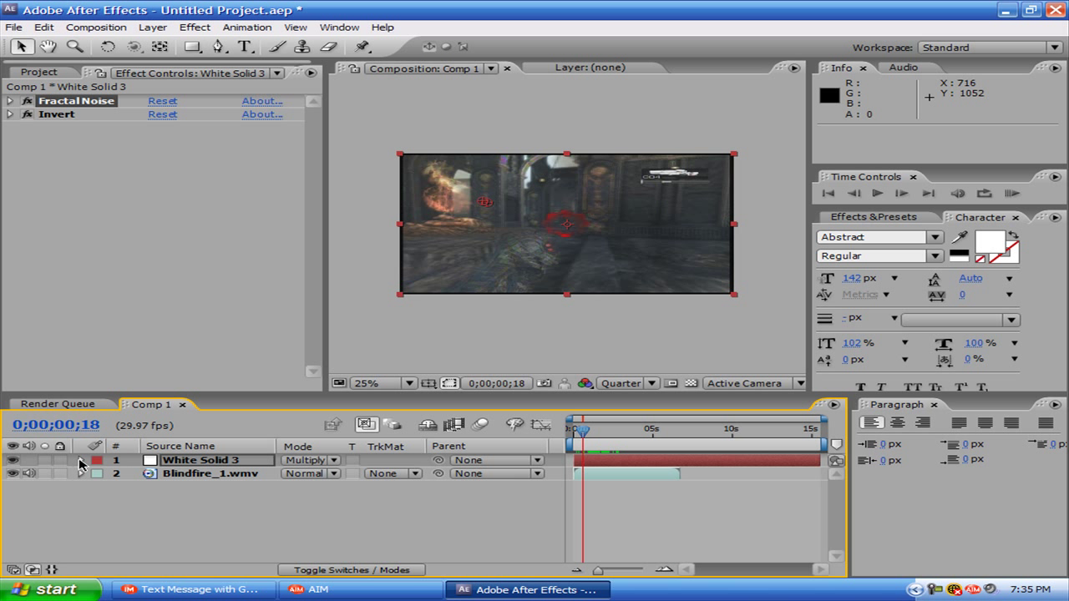
{"action": "mouse_move", "coordinate": [579, 426]}
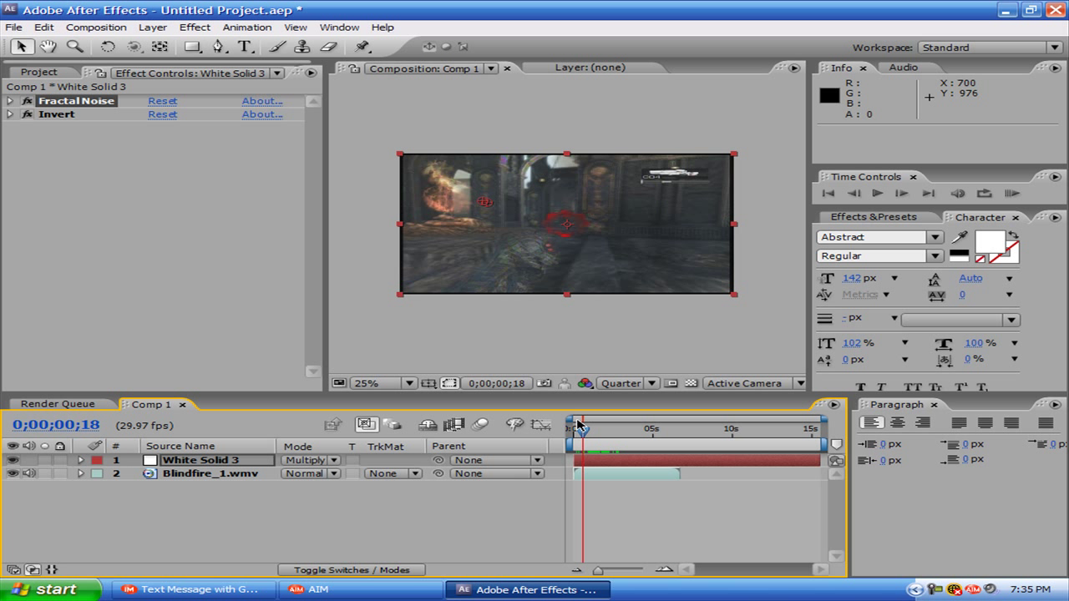
{"action": "left_click_drag", "start_coordinate": [578, 426], "coordinate": [593, 432]}
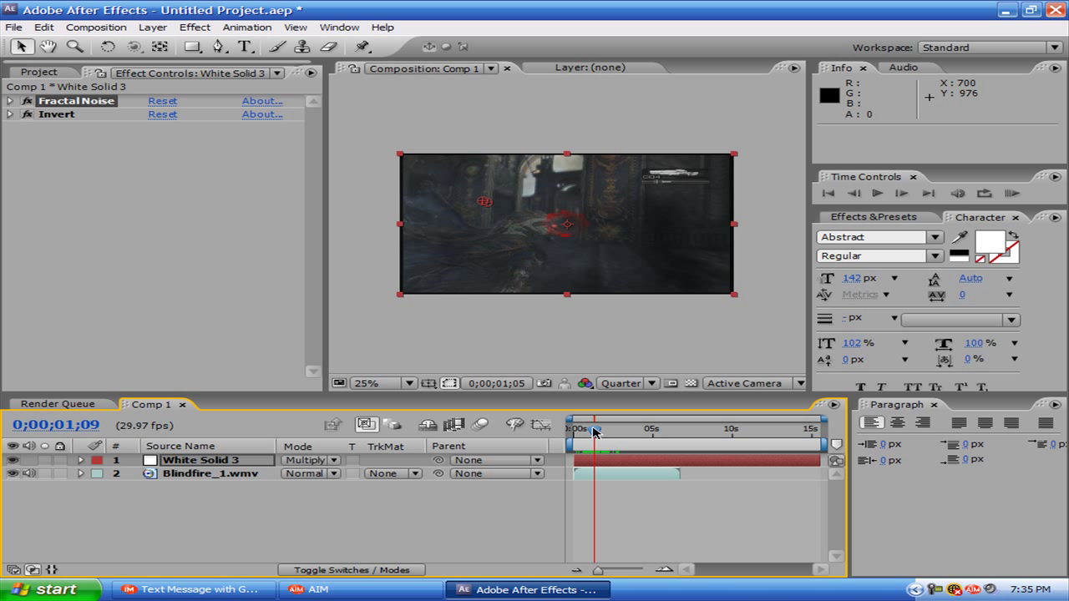
{"action": "left_click_drag", "start_coordinate": [593, 431], "coordinate": [603, 431]}
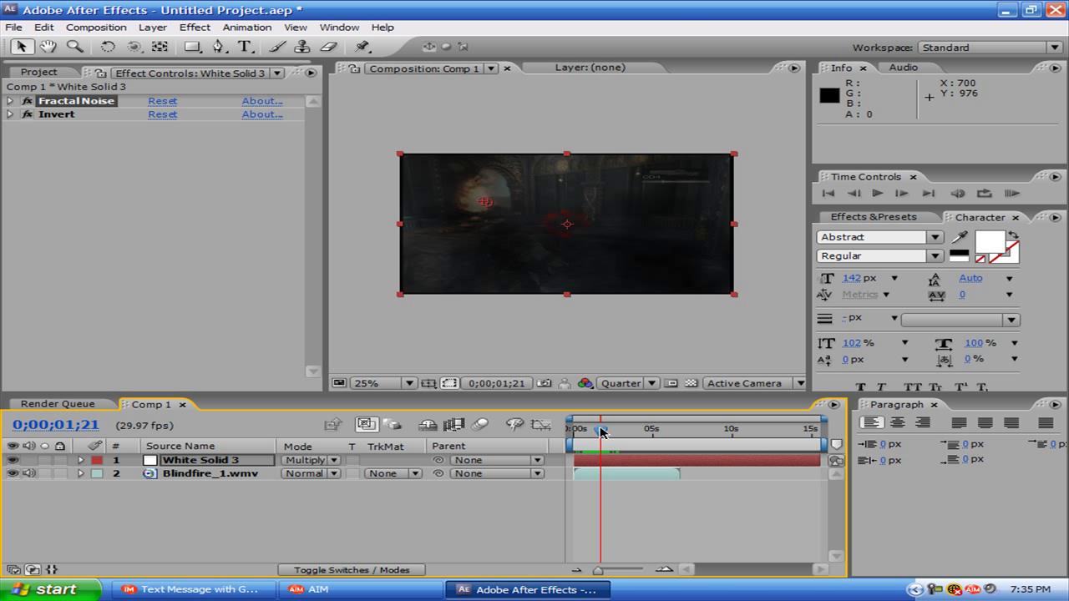
{"action": "left_click_drag", "start_coordinate": [599, 431], "coordinate": [614, 431]}
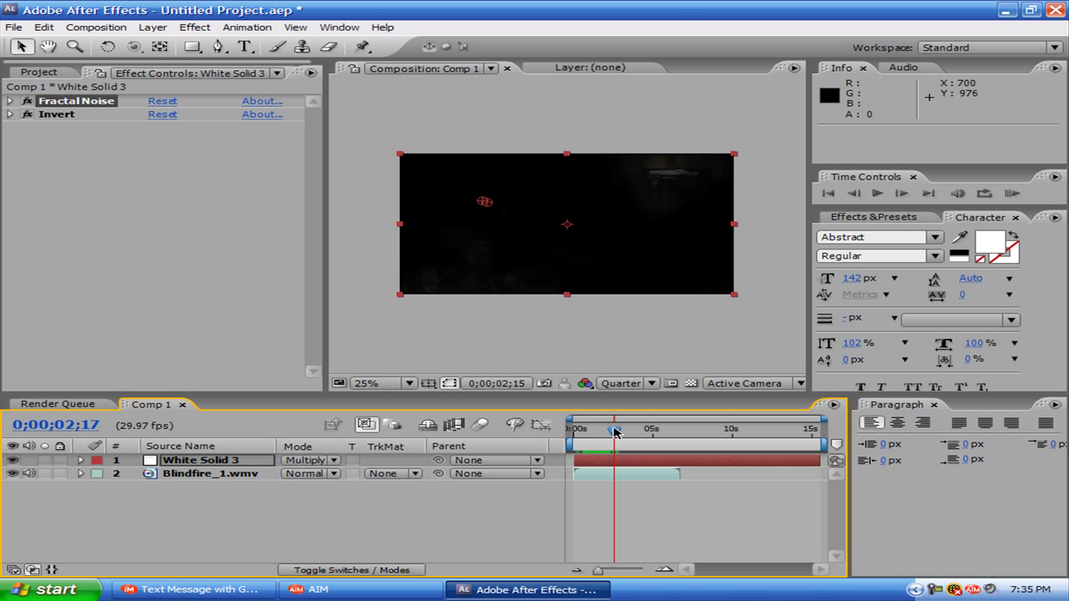
{"action": "left_click_drag", "start_coordinate": [615, 430], "coordinate": [608, 429]}
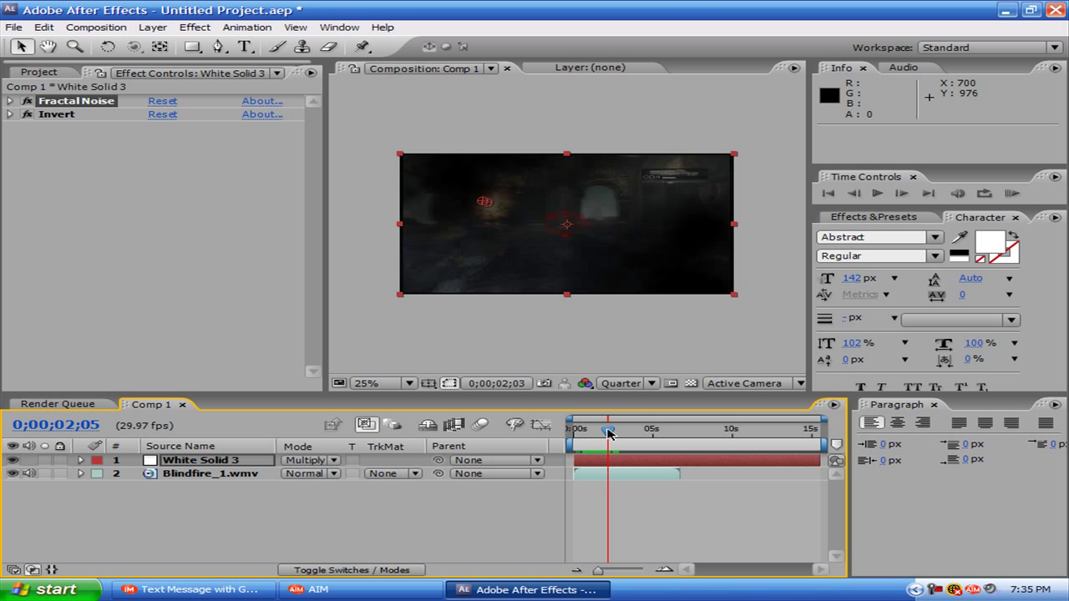
{"action": "left_click_drag", "start_coordinate": [609, 431], "coordinate": [581, 431]}
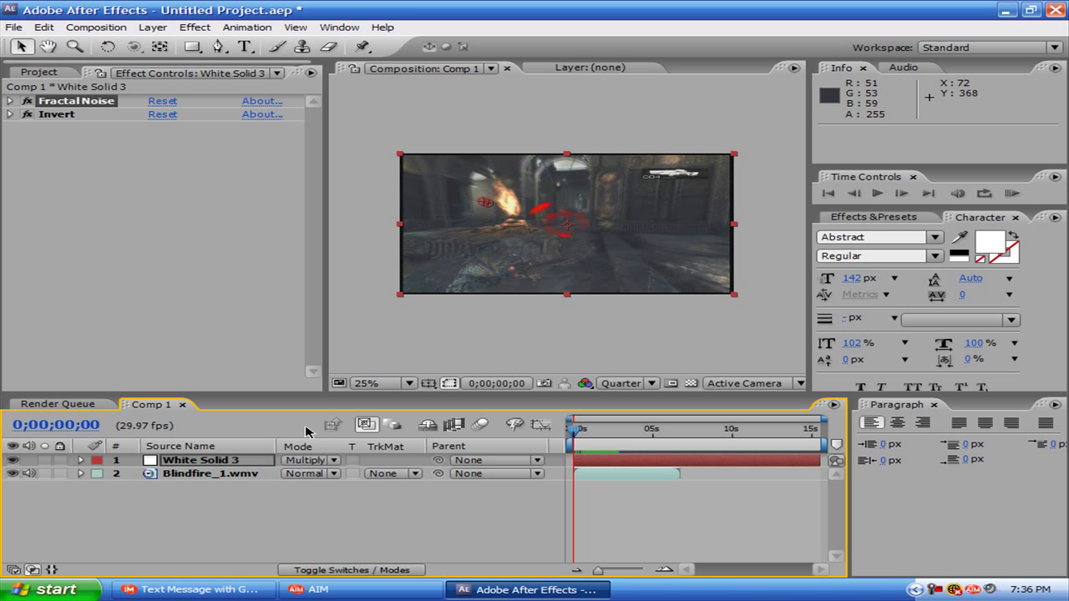
- Apply Starglow to Blindfire_1.wmv and raise its Pre-Process Threshold to 371.0
{"action": "left_click", "coordinate": [200, 474]}
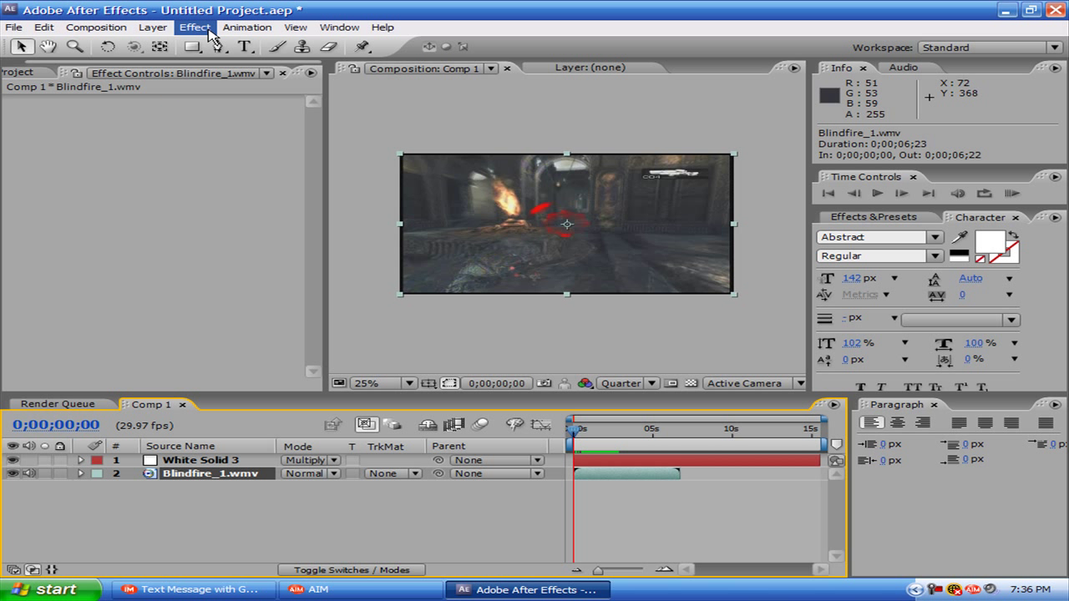
{"action": "left_click", "coordinate": [194, 27]}
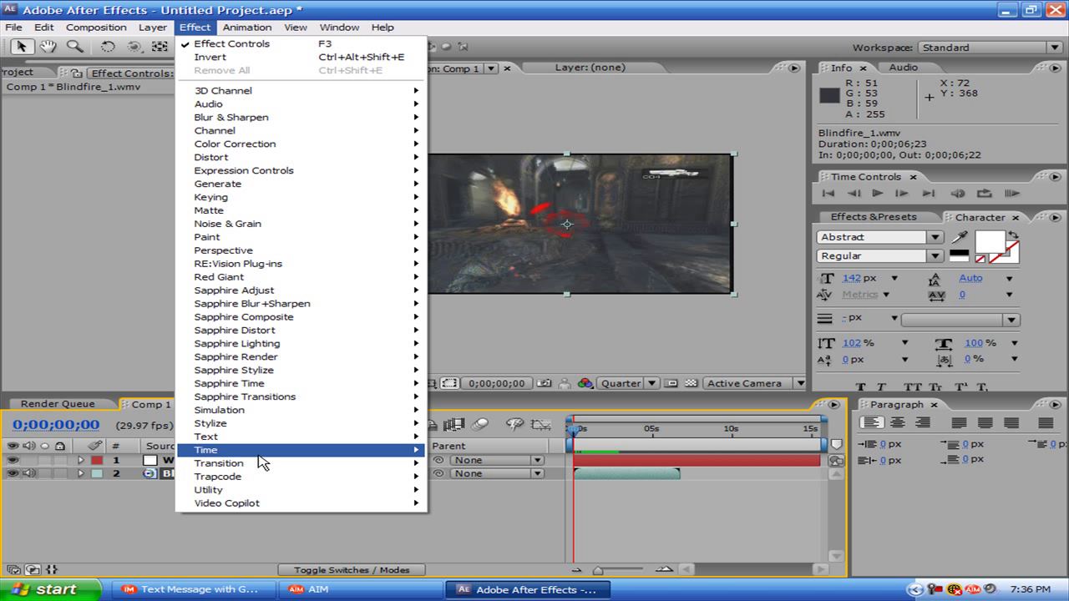
{"action": "mouse_move", "coordinate": [217, 476]}
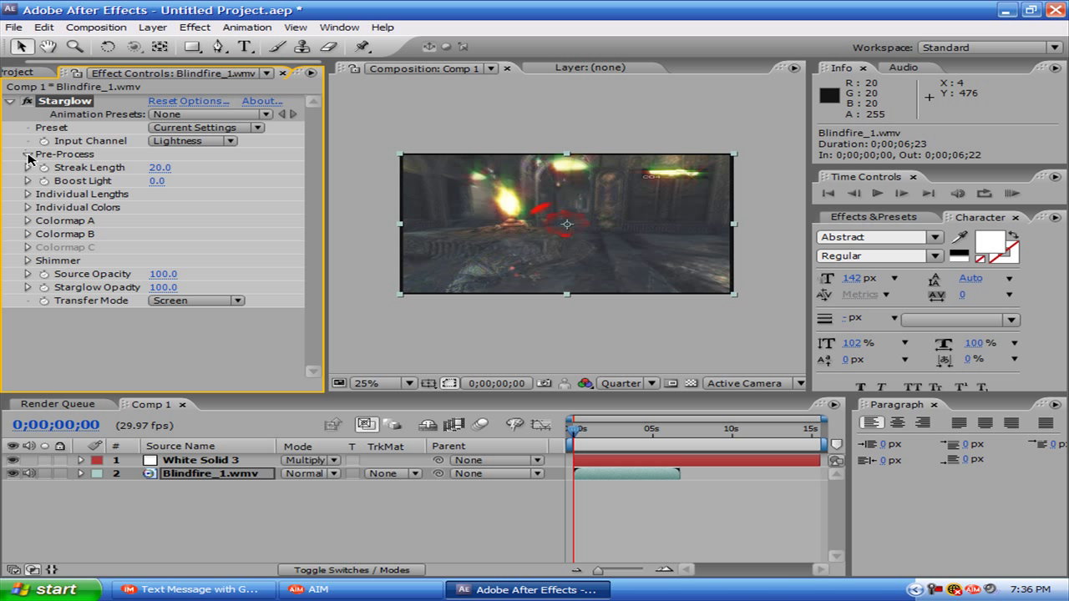
{"action": "left_click", "coordinate": [27, 154]}
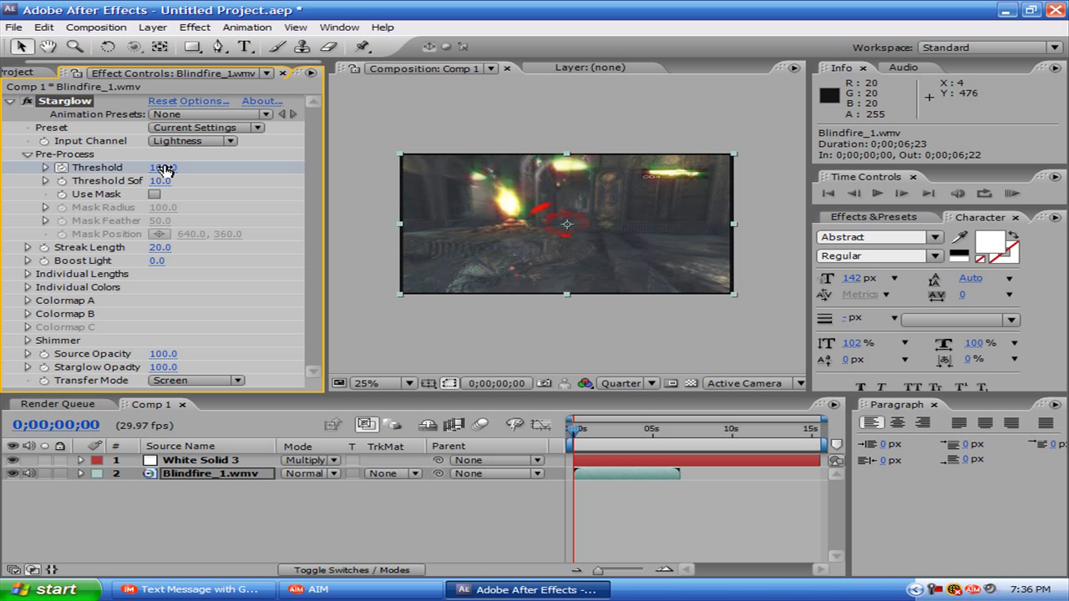
{"action": "left_click_drag", "start_coordinate": [163, 167], "coordinate": [192, 167]}
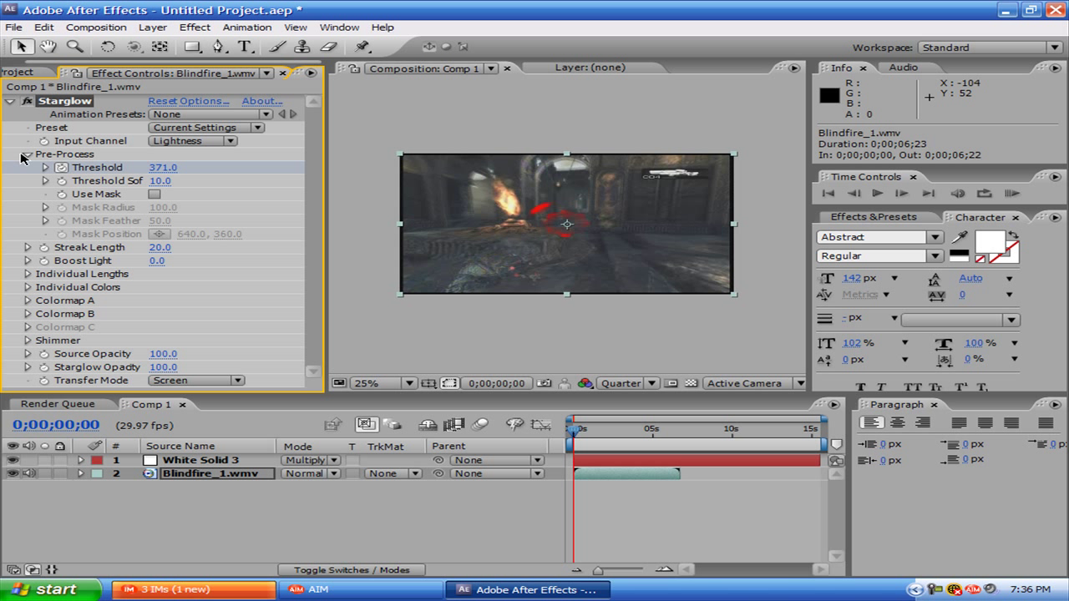
- Set Starglow's Colormap A to the Fire preset, then return to the Pre-Process settings
{"action": "left_click", "coordinate": [27, 153]}
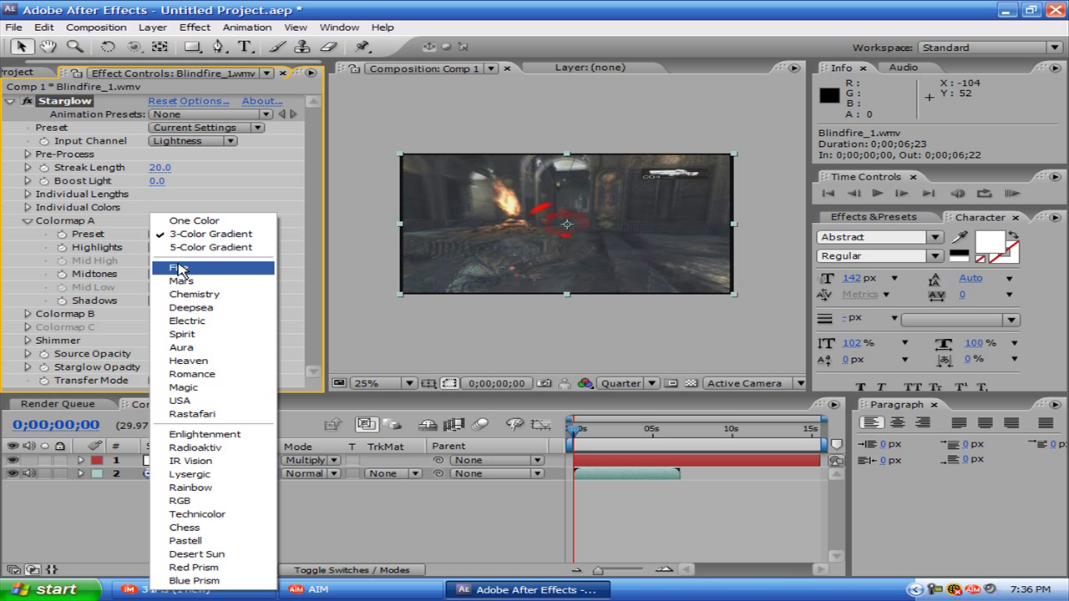
{"action": "left_click", "coordinate": [181, 267]}
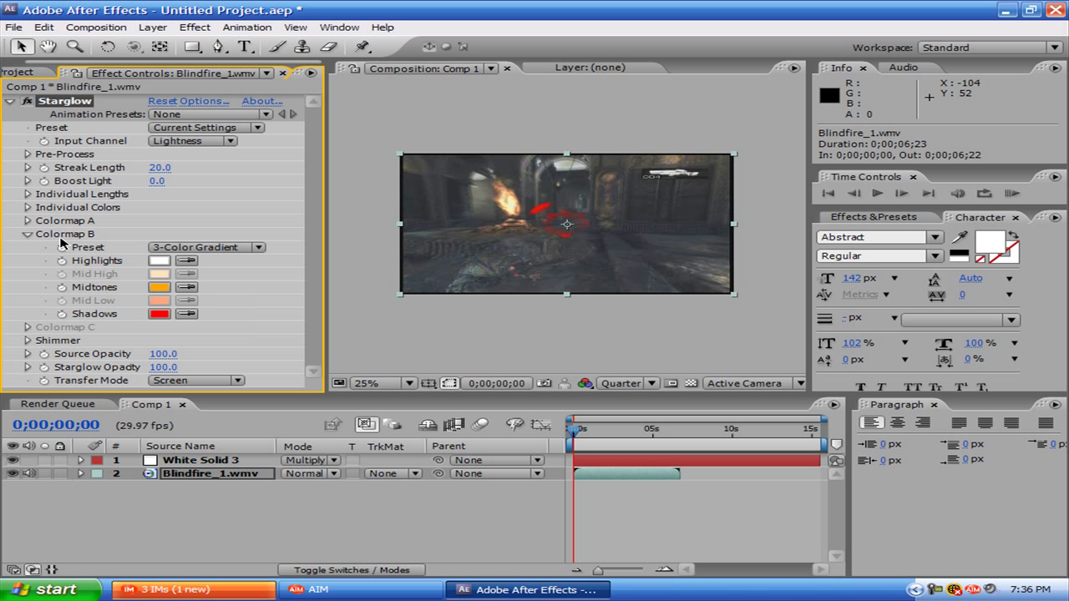
{"action": "left_click", "coordinate": [207, 248]}
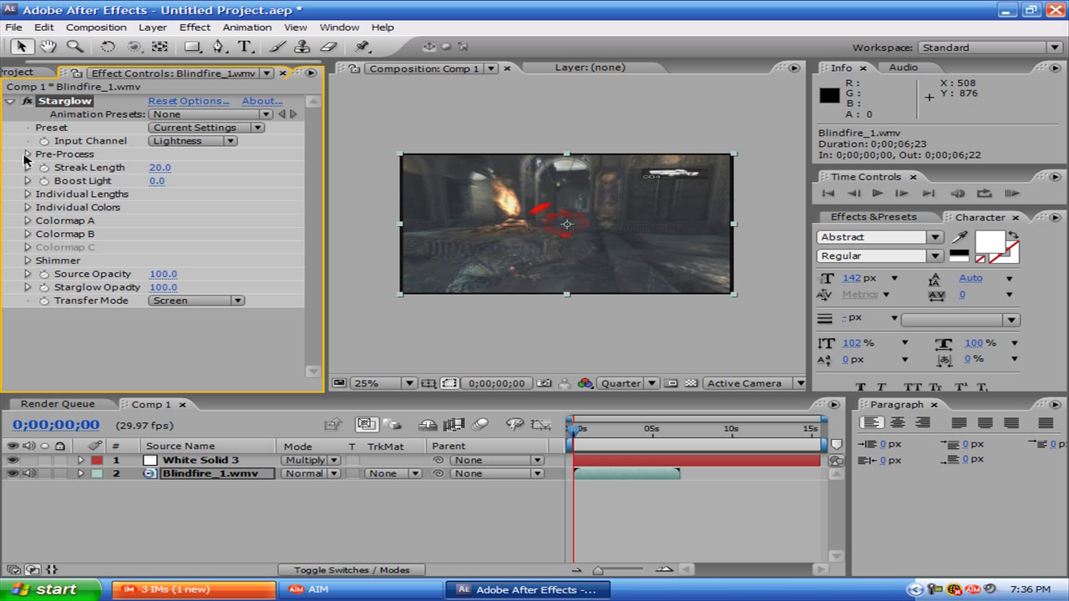
{"action": "left_click", "coordinate": [27, 154]}
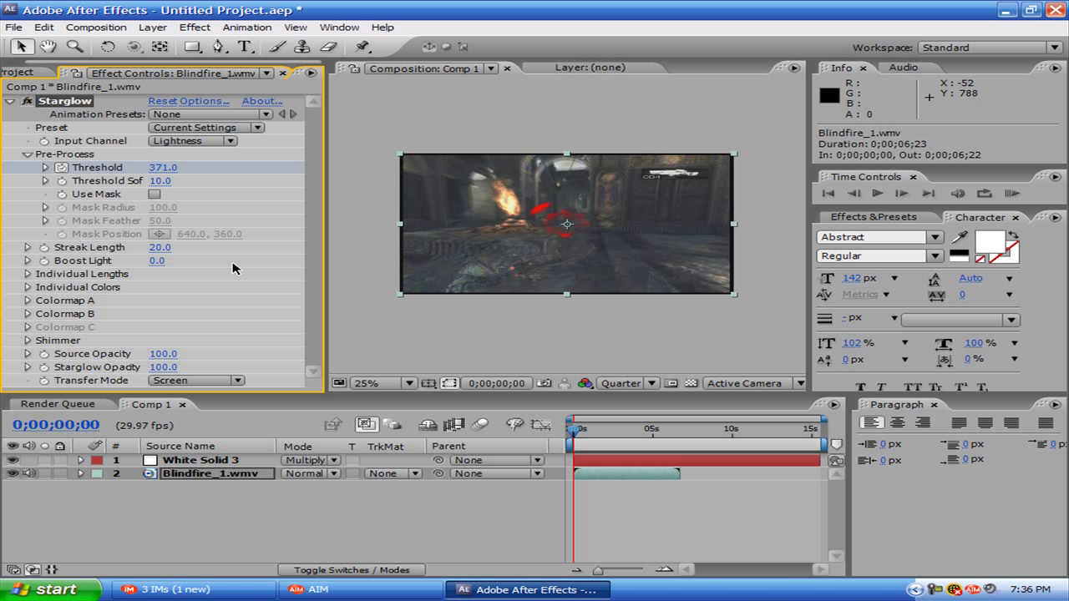
{"action": "mouse_move", "coordinate": [581, 433]}
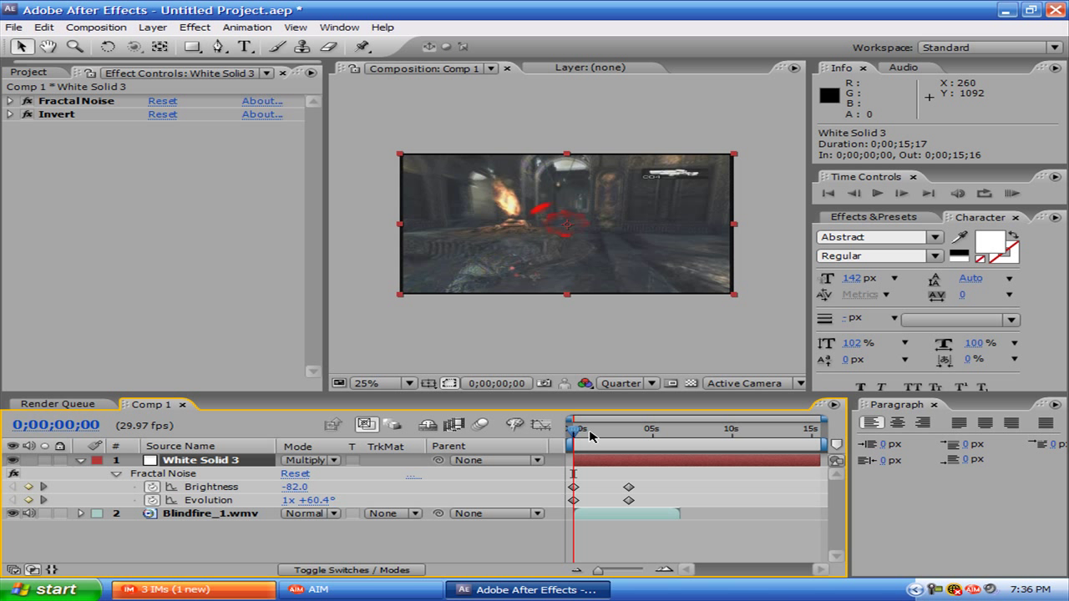
- Scrub the time indicator to preview the fog burn reaching full black near two seconds
{"action": "left_click_drag", "start_coordinate": [574, 431], "coordinate": [585, 431]}
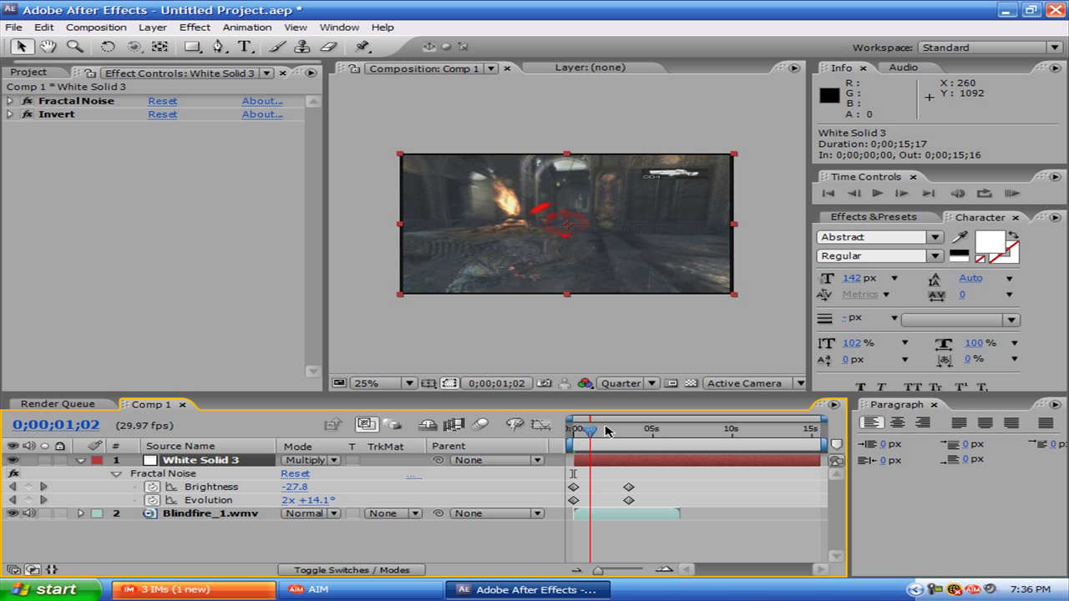
{"action": "left_click_drag", "start_coordinate": [593, 431], "coordinate": [622, 431]}
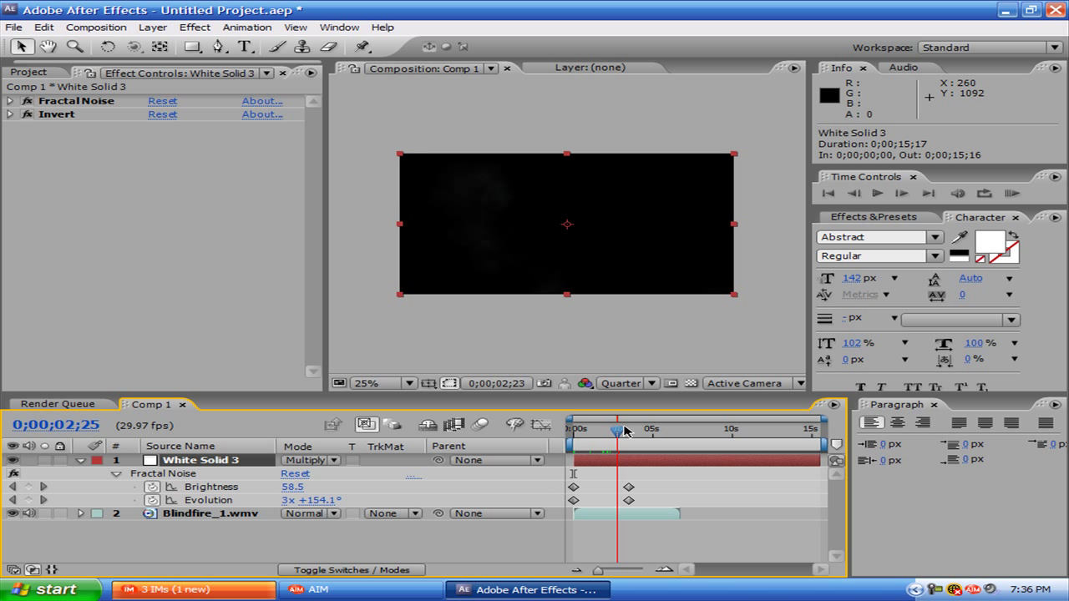
{"action": "left_click_drag", "start_coordinate": [624, 429], "coordinate": [617, 429]}
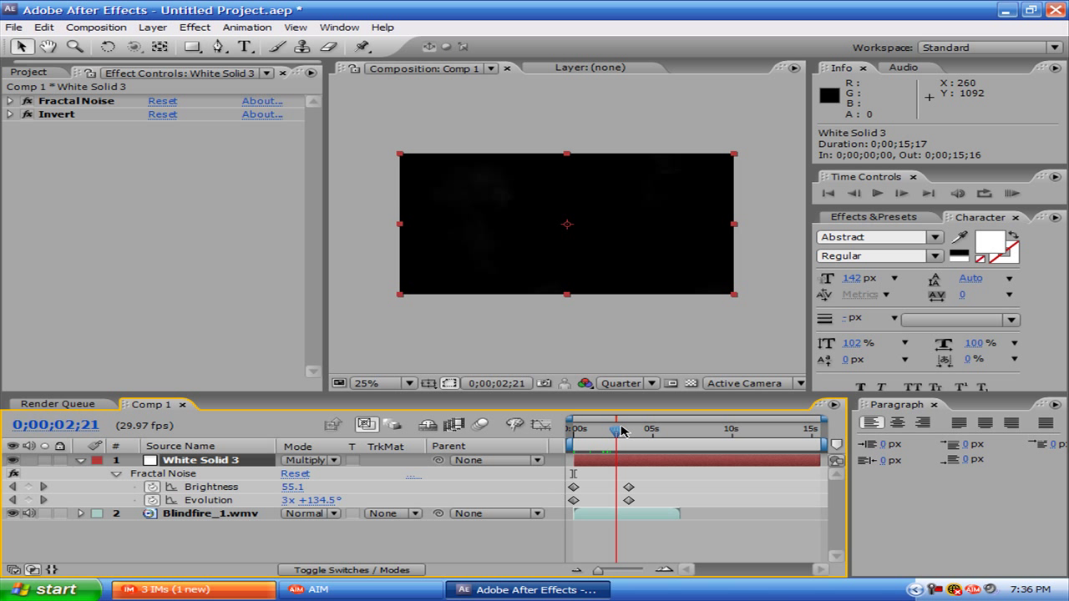
{"action": "left_click_drag", "start_coordinate": [621, 431], "coordinate": [615, 431]}
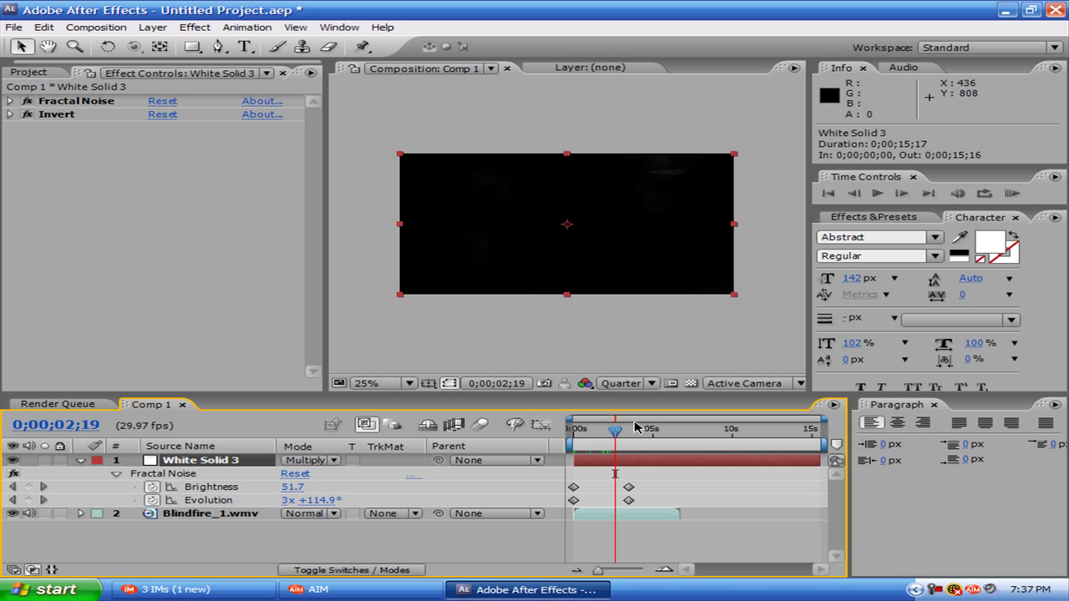
{"action": "mouse_move", "coordinate": [635, 488]}
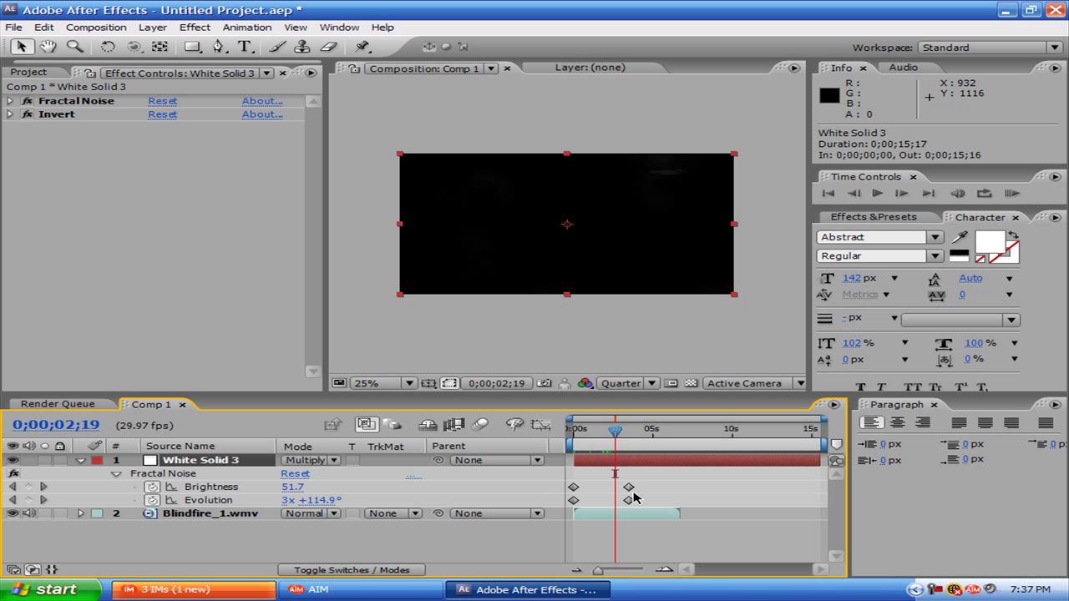
{"action": "mouse_move", "coordinate": [615, 493]}
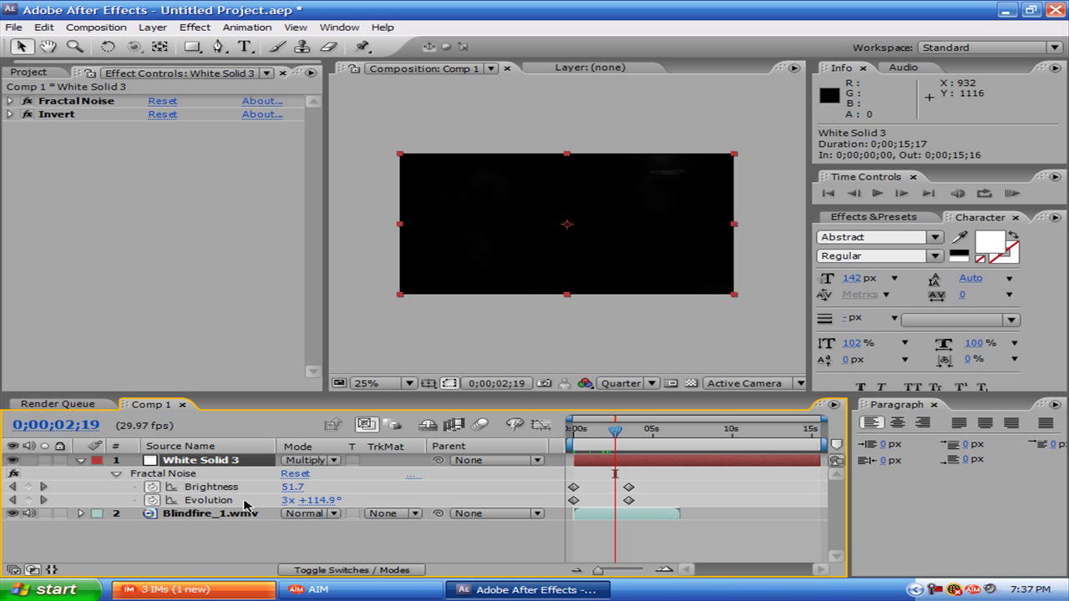
{"action": "mouse_move", "coordinate": [704, 183]}
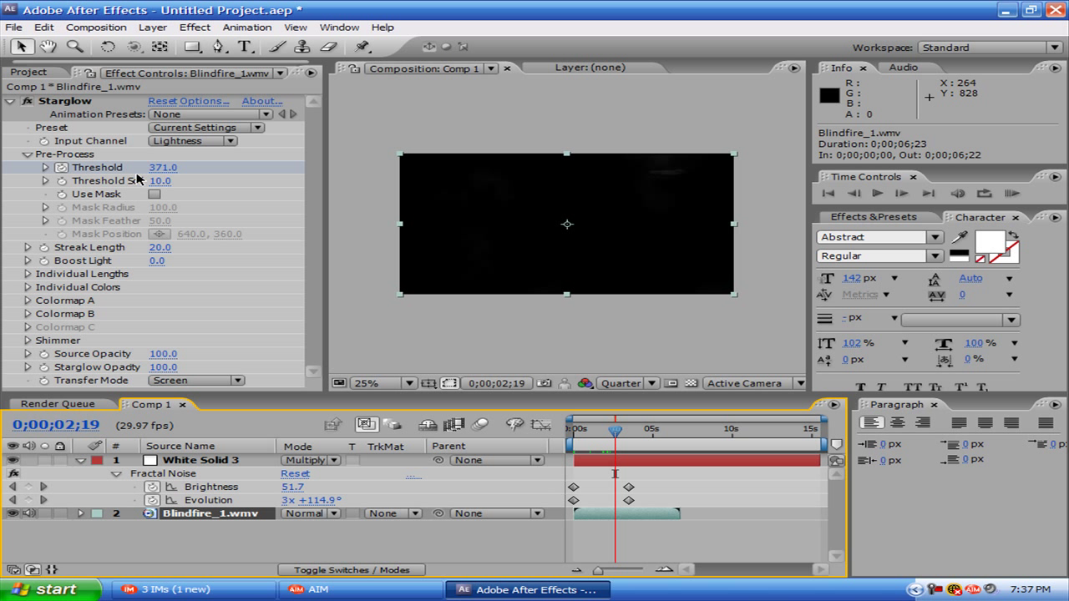
- Test then revert a Threshold change, return to frame 0 and run a RAM Preview
{"action": "left_click_drag", "start_coordinate": [164, 167], "coordinate": [147, 167]}
{"action": "type", "text": "0"}
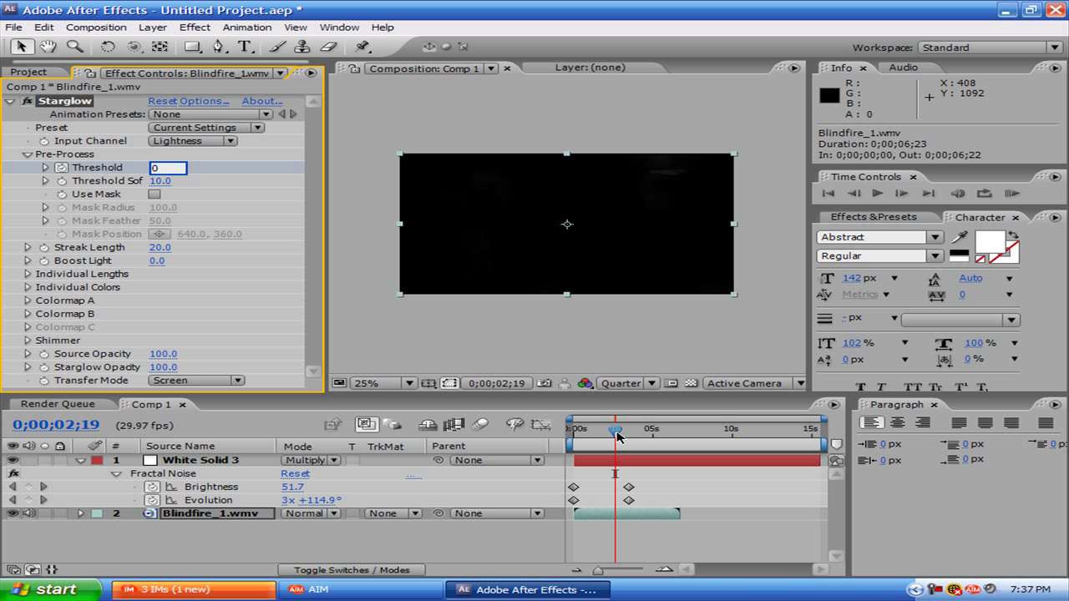
{"action": "left_click", "coordinate": [571, 427]}
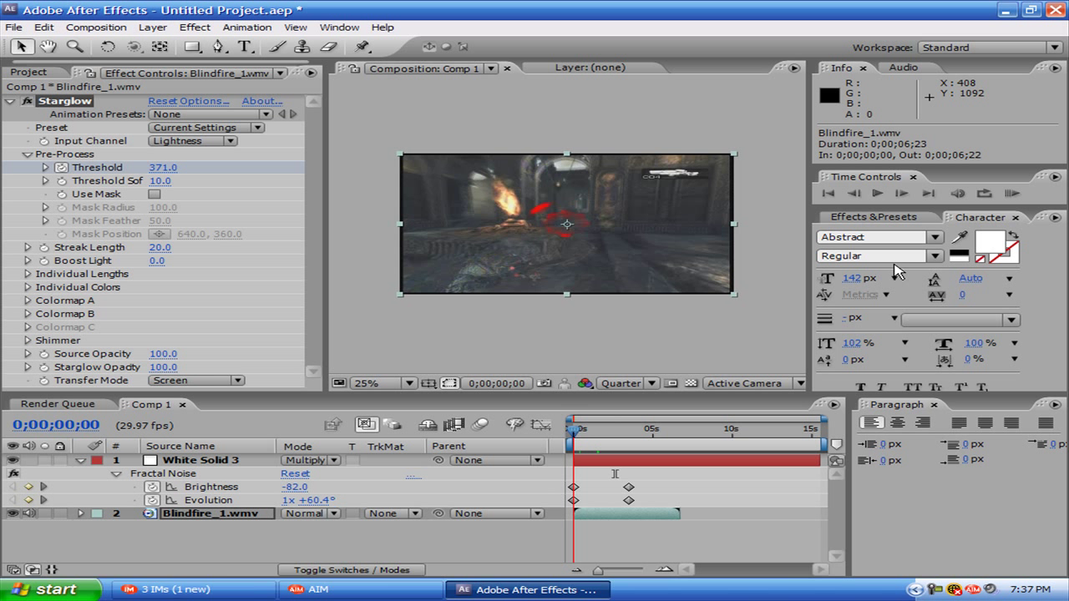
{"action": "left_click", "coordinate": [1010, 193]}
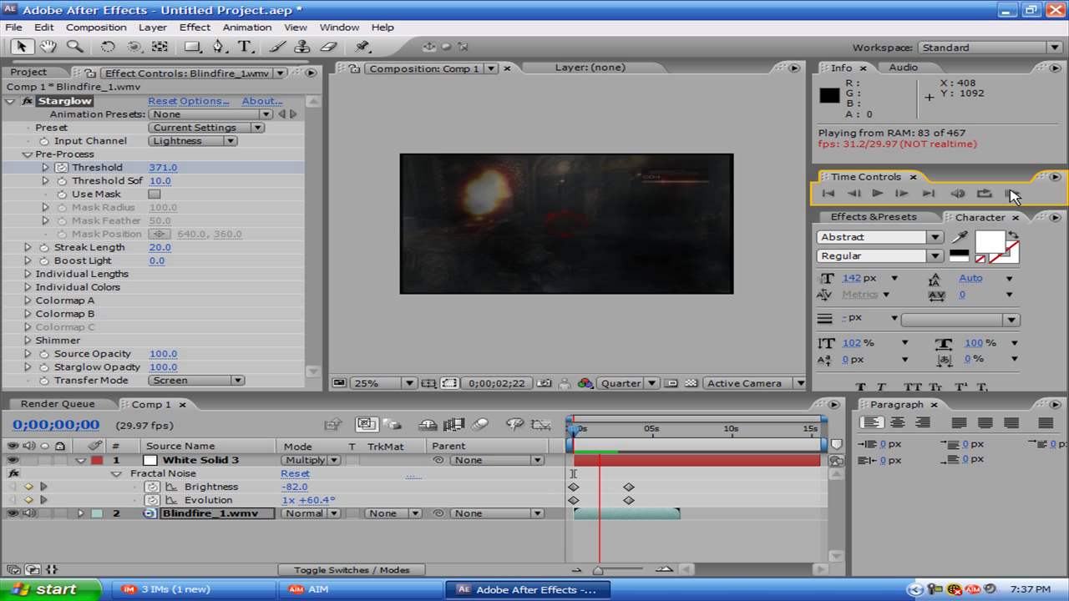
- Stop the preview and shorten Starglow's Streak Length to 2.0
{"action": "left_click", "coordinate": [829, 194]}
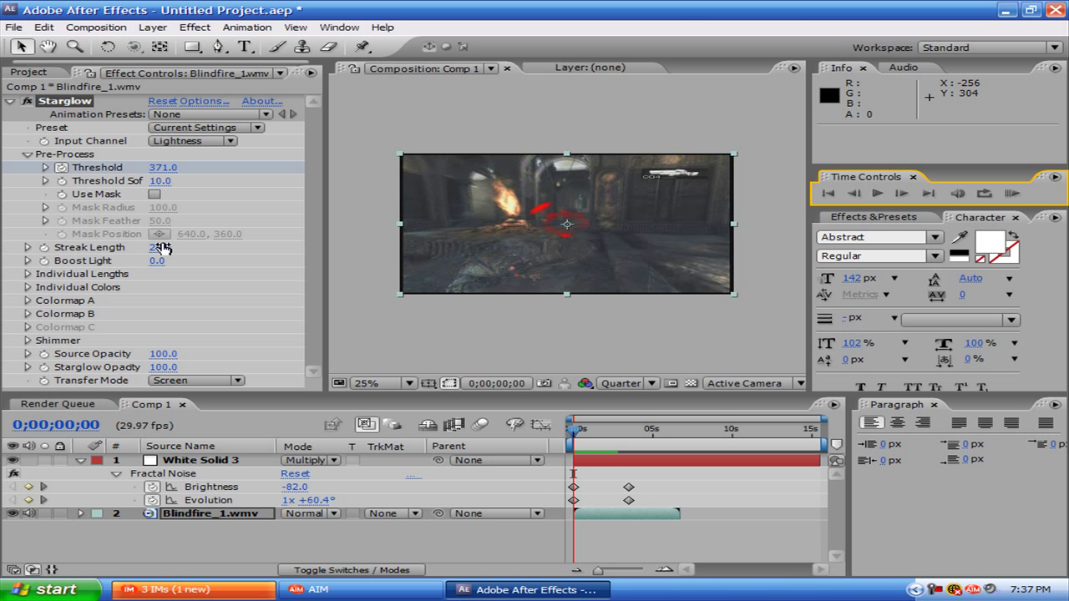
{"action": "left_click_drag", "start_coordinate": [164, 247], "coordinate": [153, 248]}
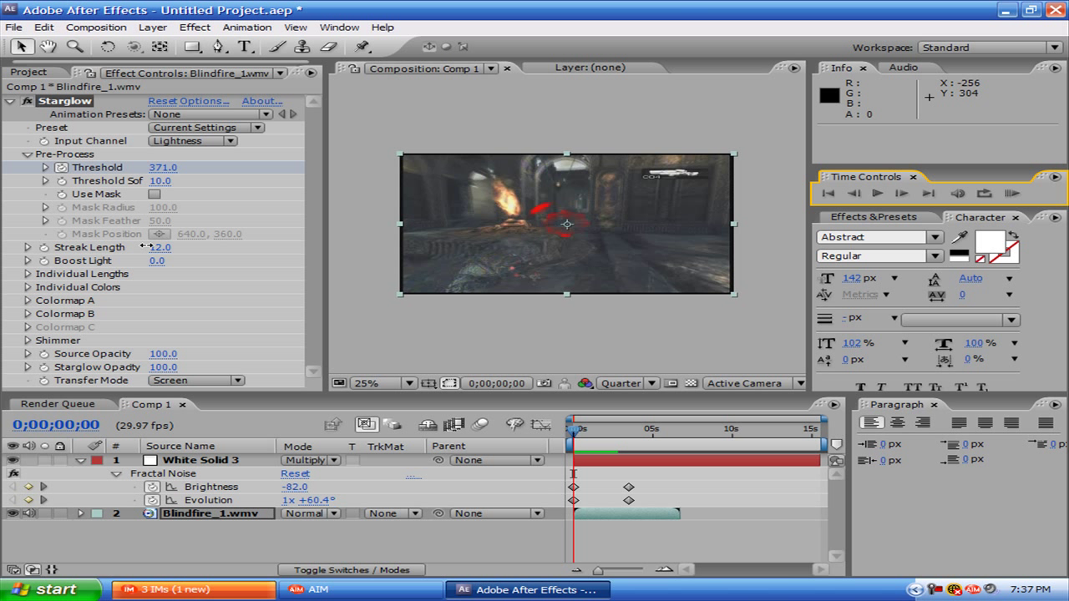
{"action": "left_click_drag", "start_coordinate": [159, 247], "coordinate": [147, 247]}
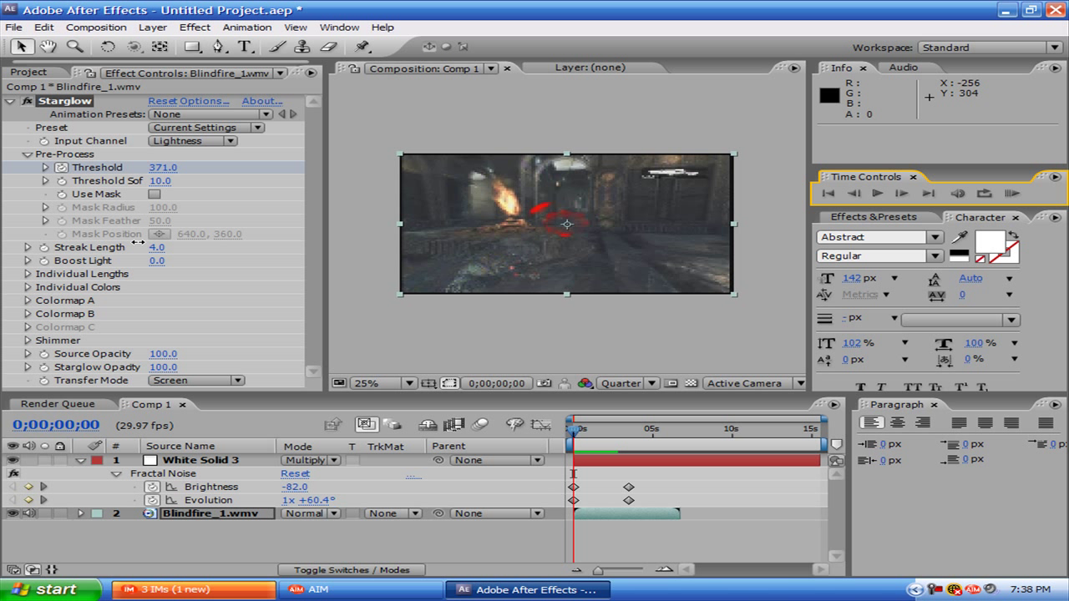
{"action": "left_click_drag", "start_coordinate": [157, 247], "coordinate": [153, 247]}
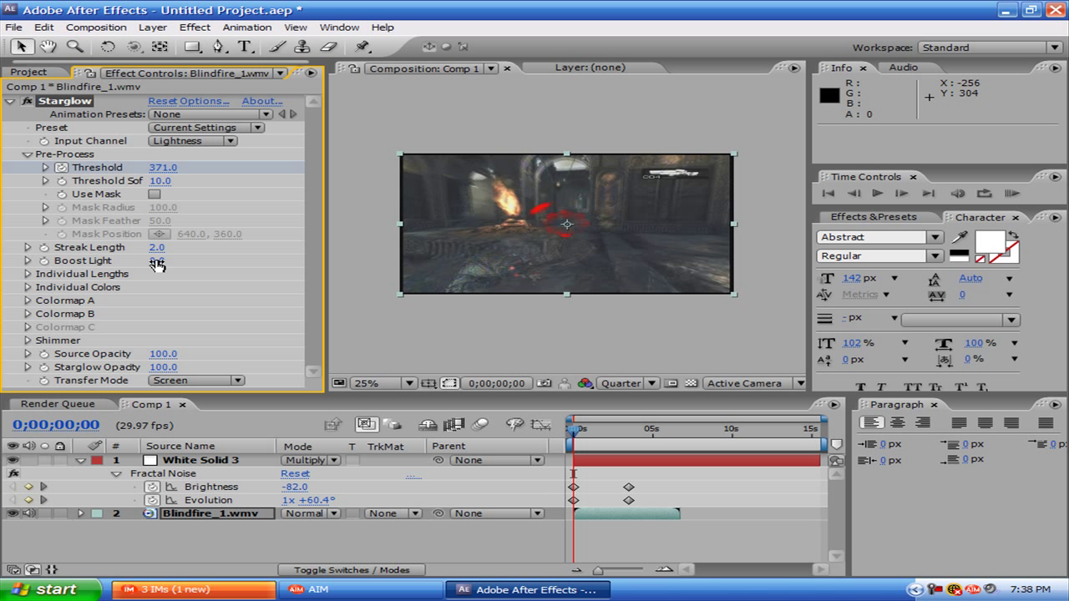
- Raise Starglow's Boost Light to 3.1
{"action": "left_click_drag", "start_coordinate": [155, 261], "coordinate": [184, 261]}
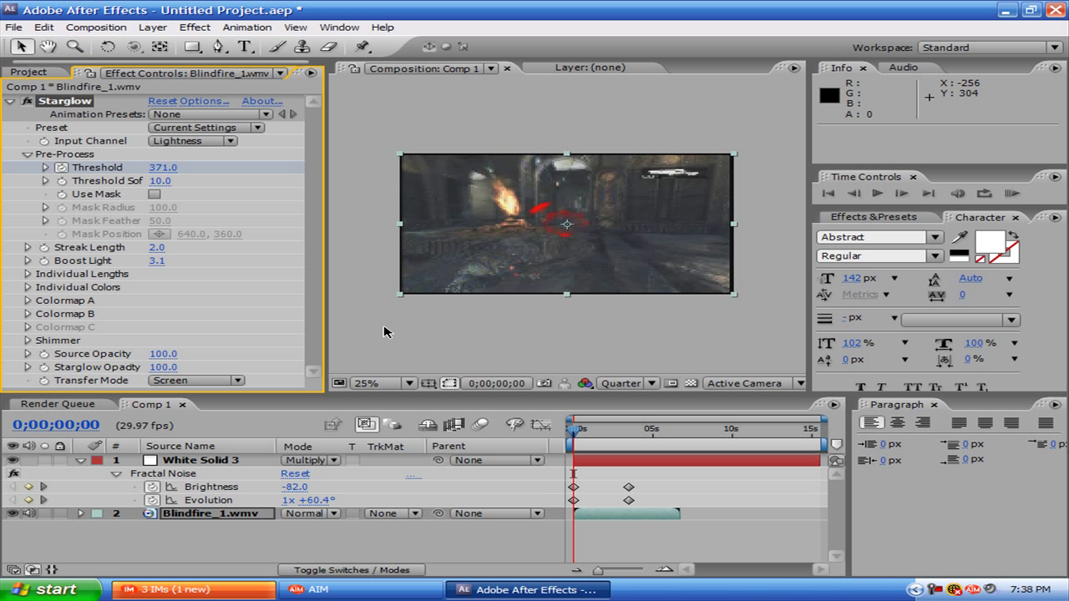
{"action": "left_click", "coordinate": [576, 427]}
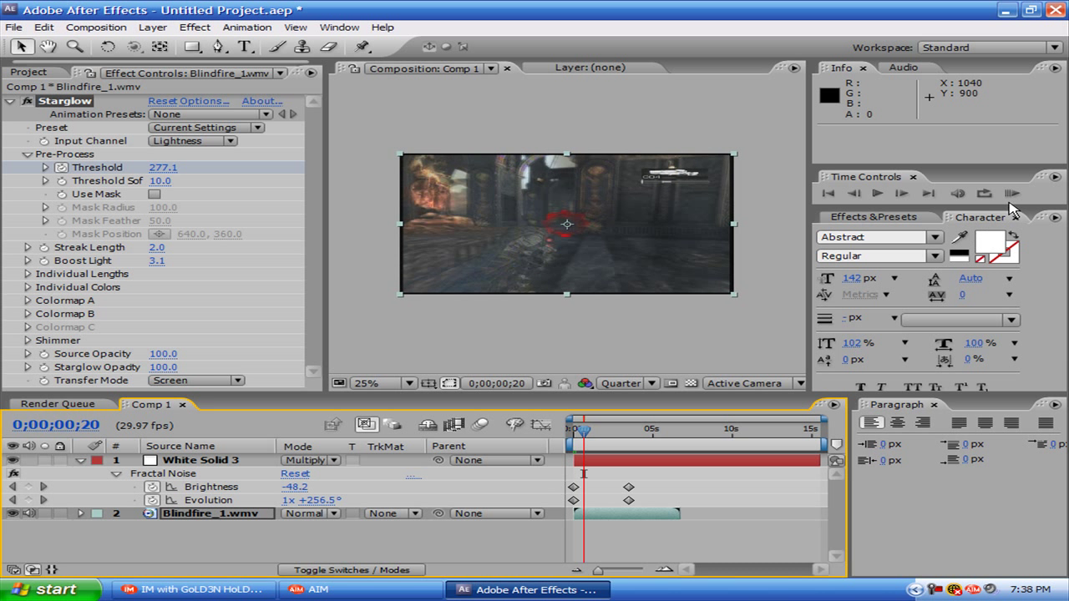
{"action": "left_click", "coordinate": [1012, 194]}
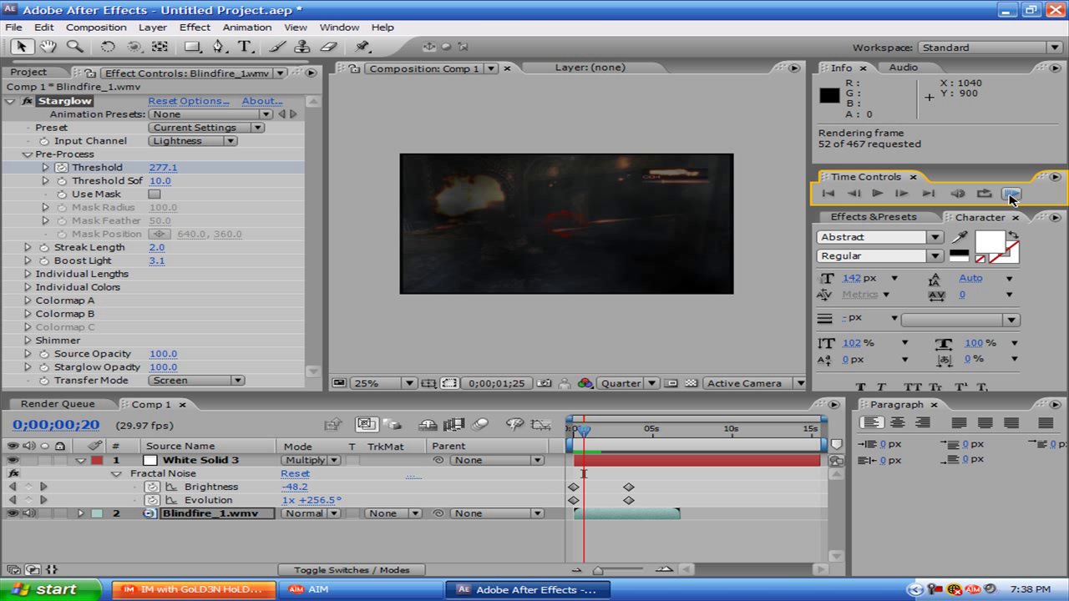
{"action": "left_click", "coordinate": [1010, 193]}
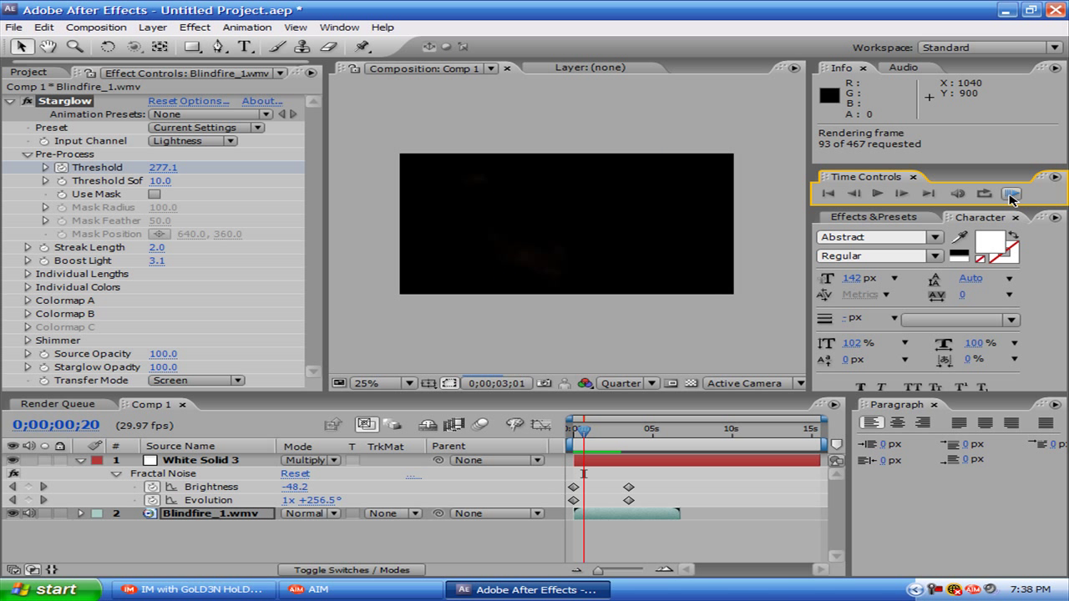
{"action": "left_click", "coordinate": [1010, 194]}
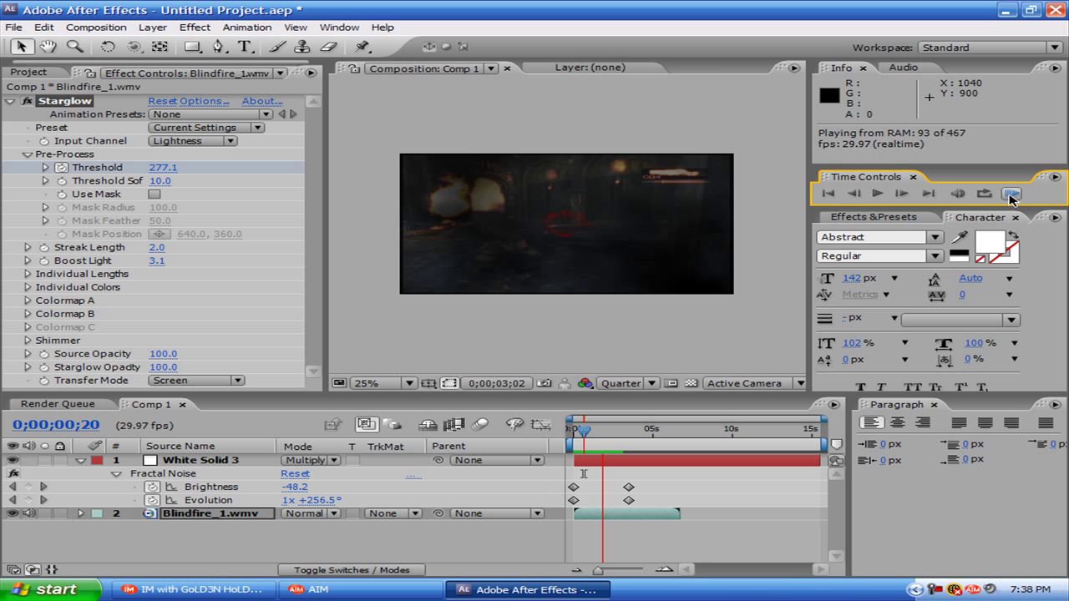
{"action": "left_click", "coordinate": [1011, 194]}
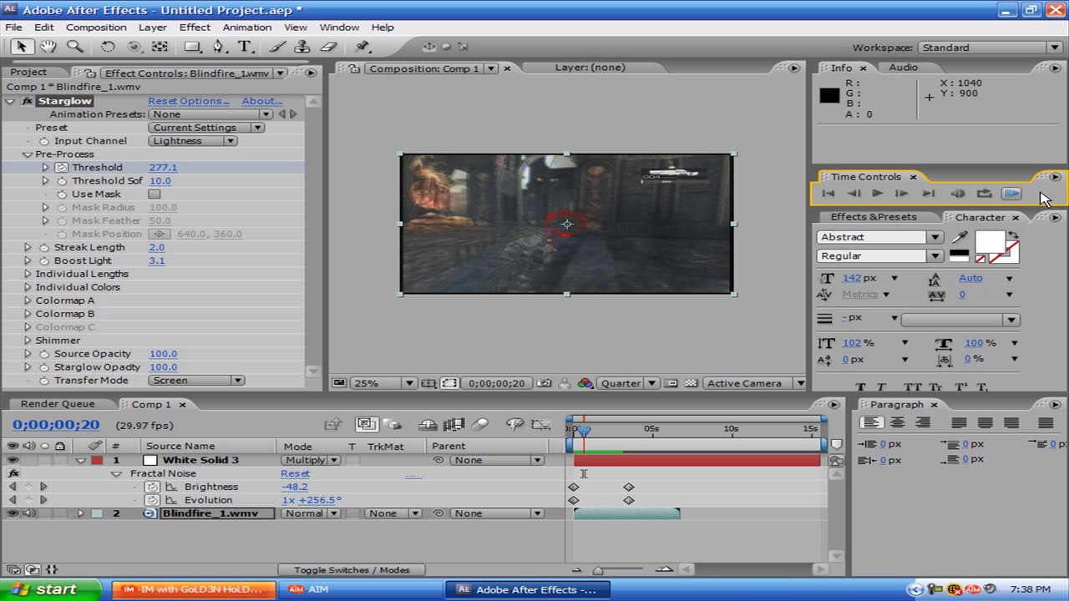
{"action": "left_click", "coordinate": [10, 100]}
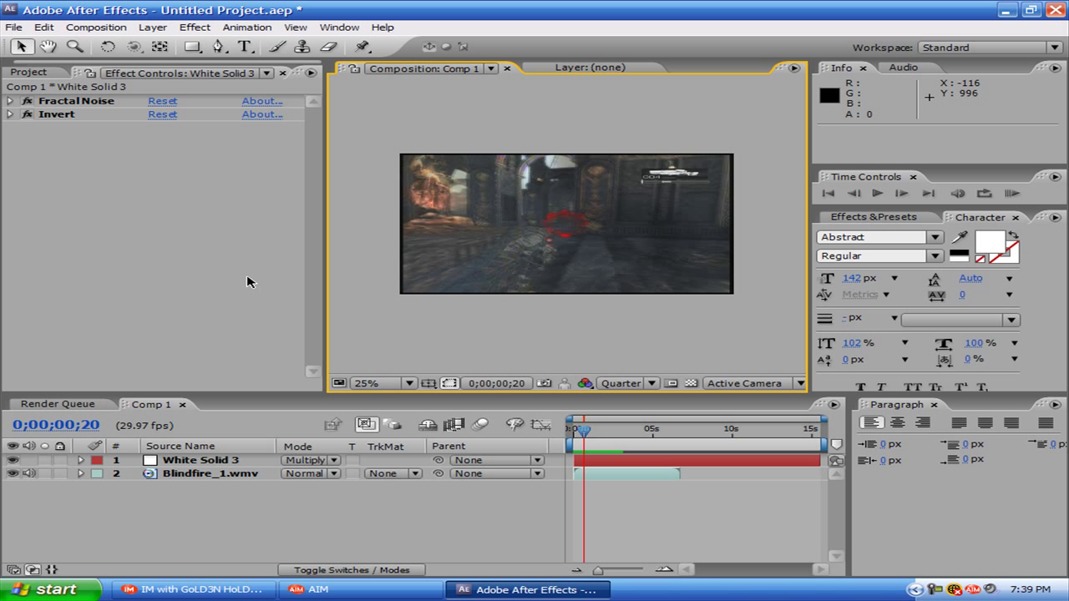
{"action": "mouse_move", "coordinate": [281, 241]}
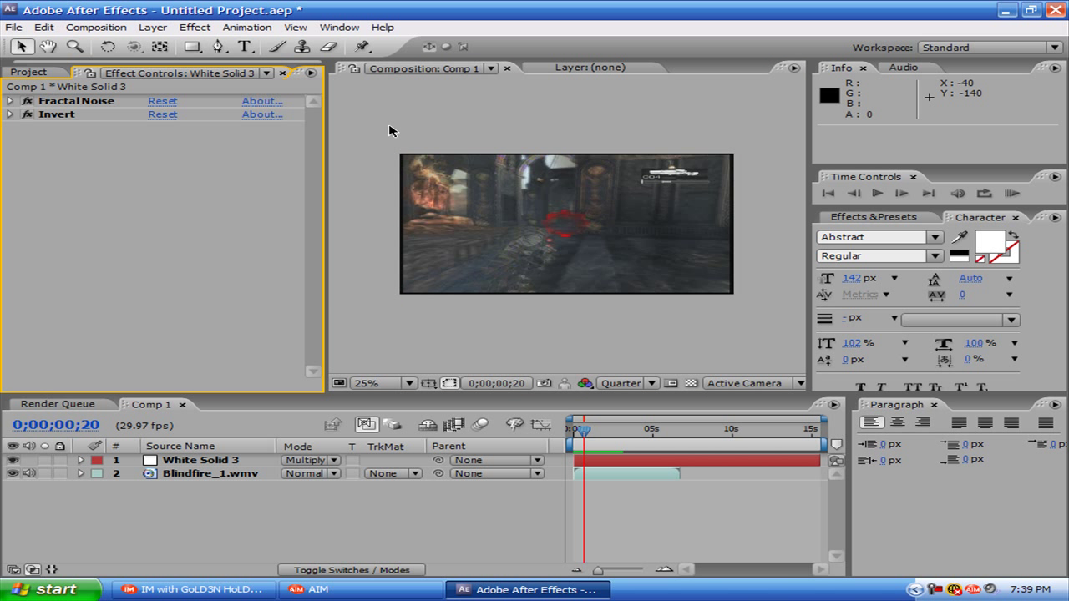
{"action": "mouse_move", "coordinate": [374, 134]}
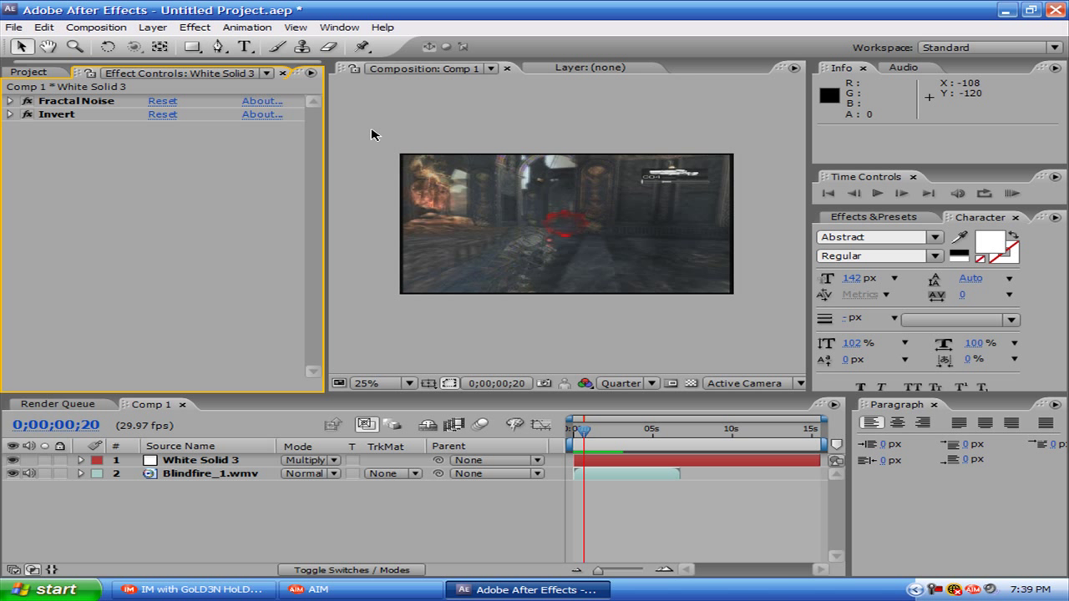